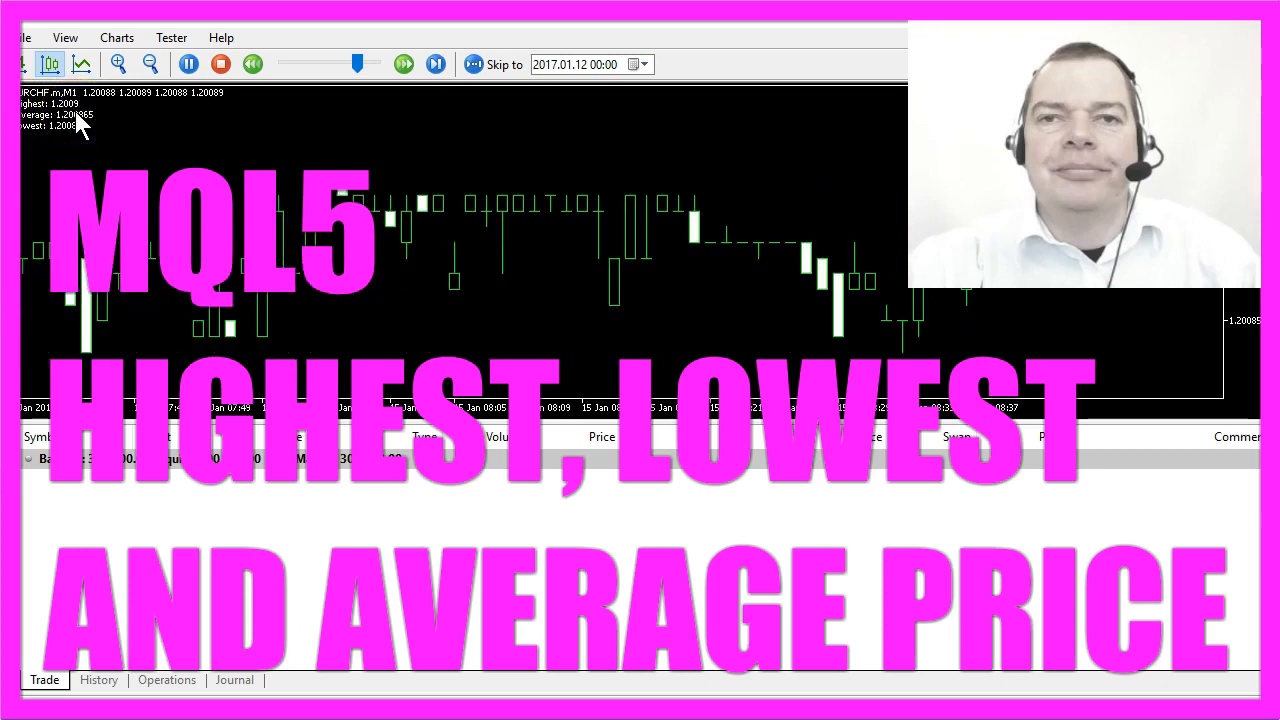
- Pause and then resume the running Strategy Tester visualization
left_click(188, 64)
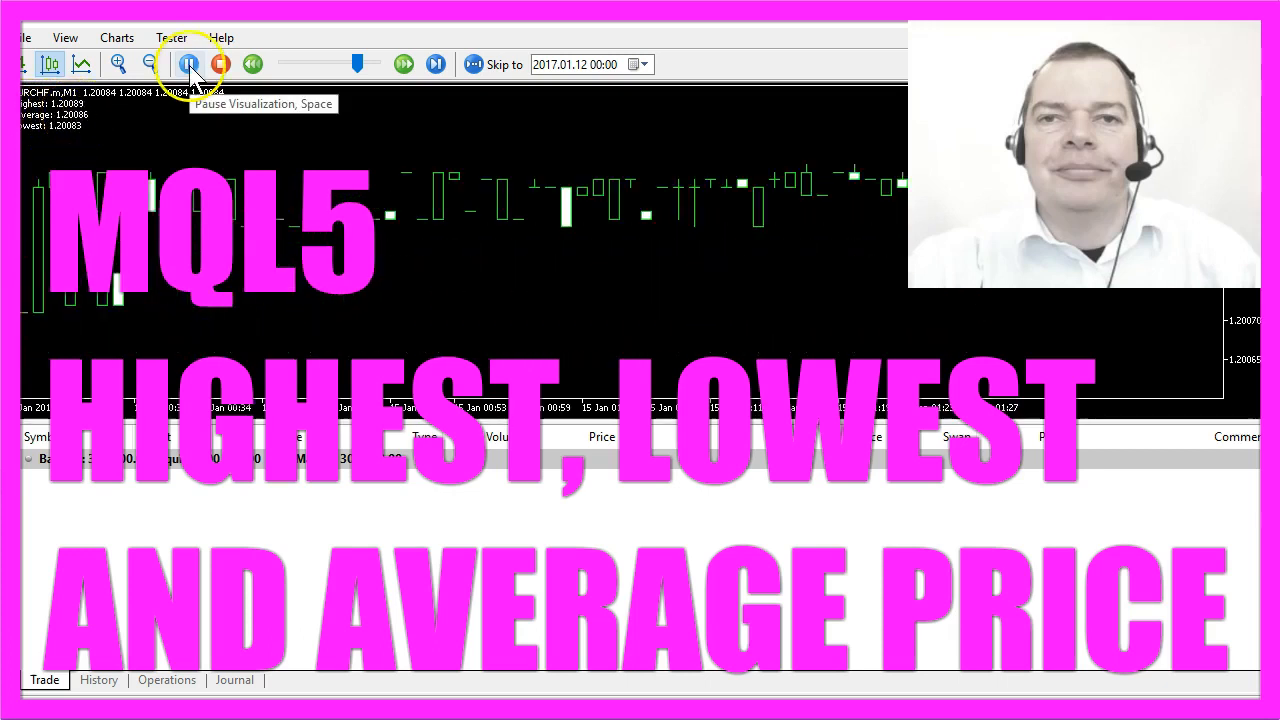
left_click(189, 64)
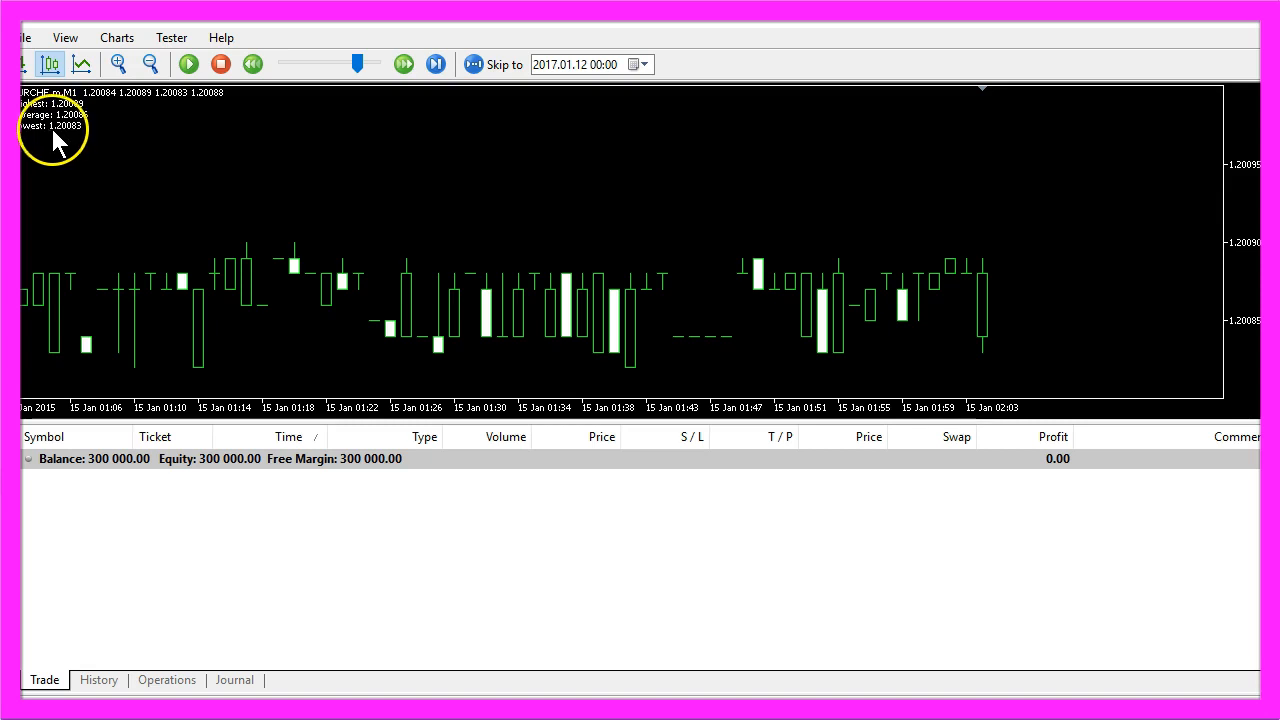
mouse_move(75, 135)
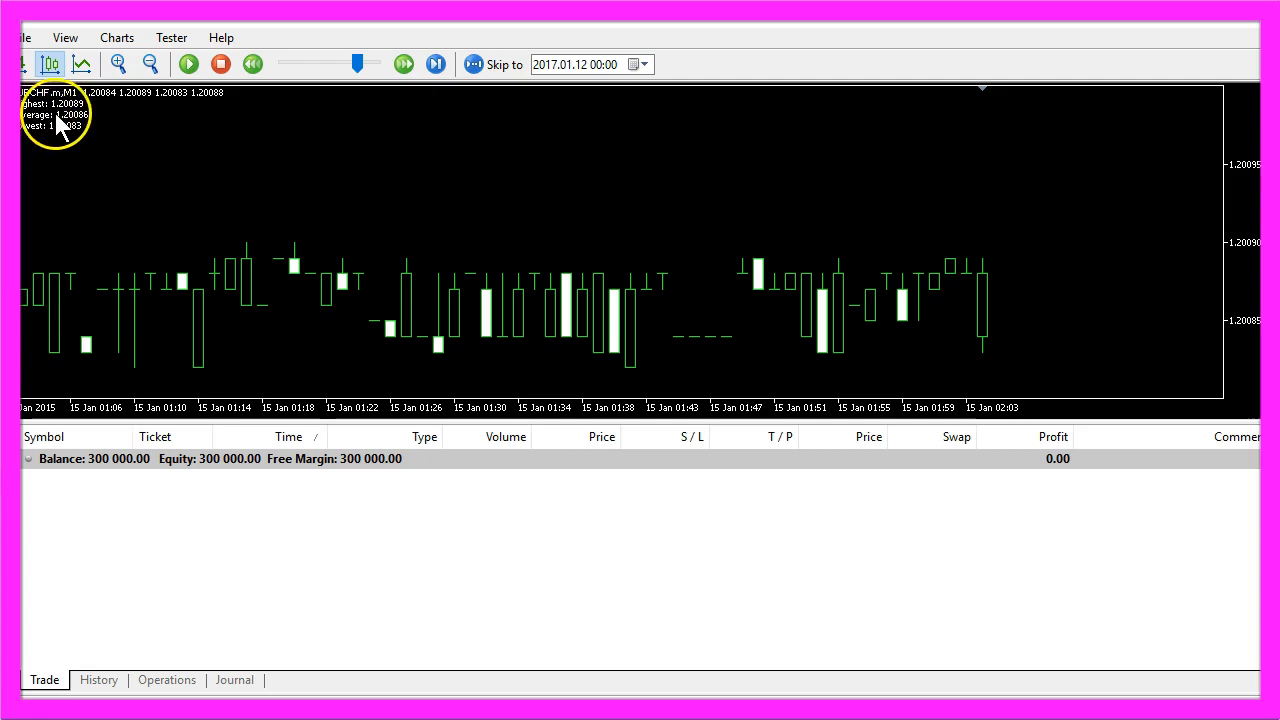
mouse_move(75, 130)
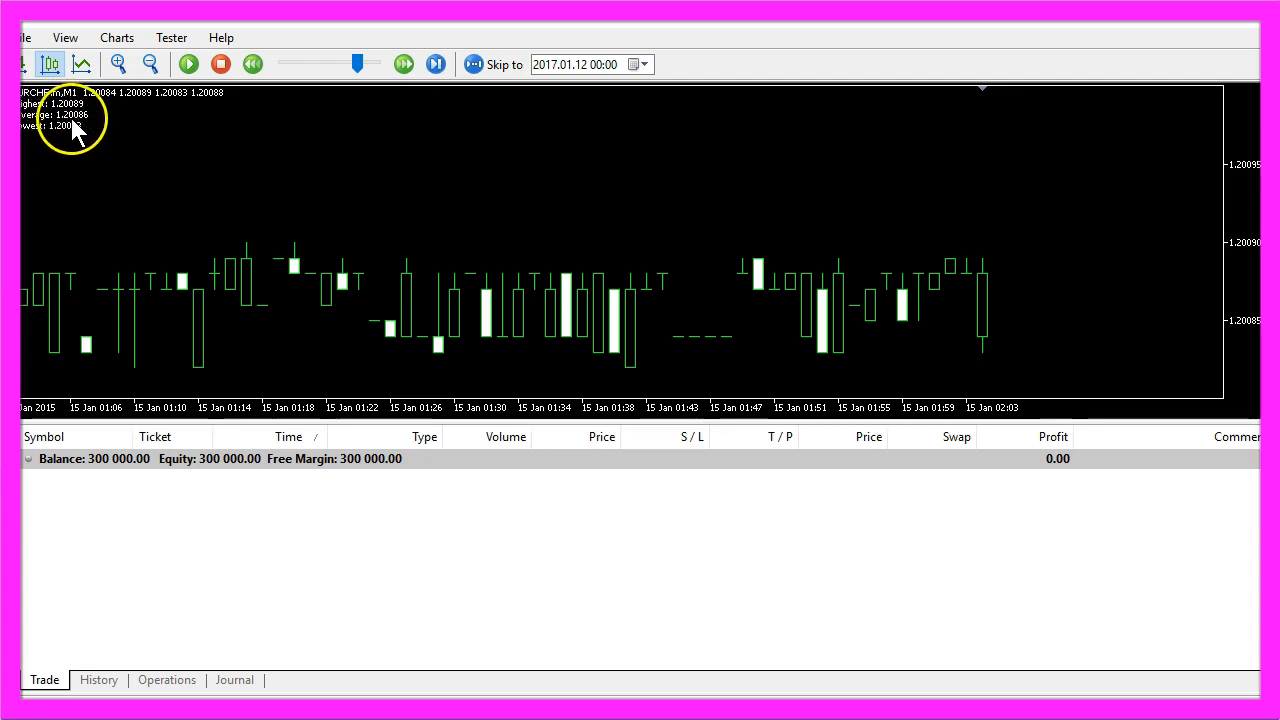
left_click(188, 64)
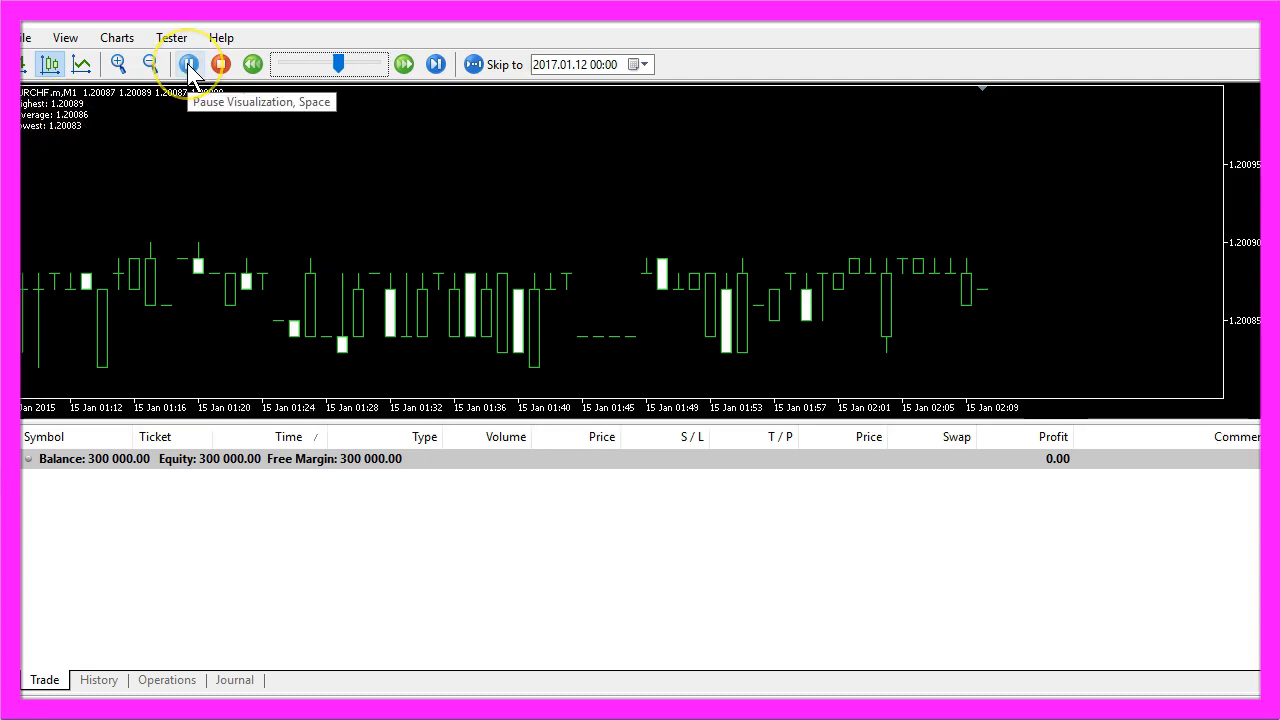
left_click(189, 64)
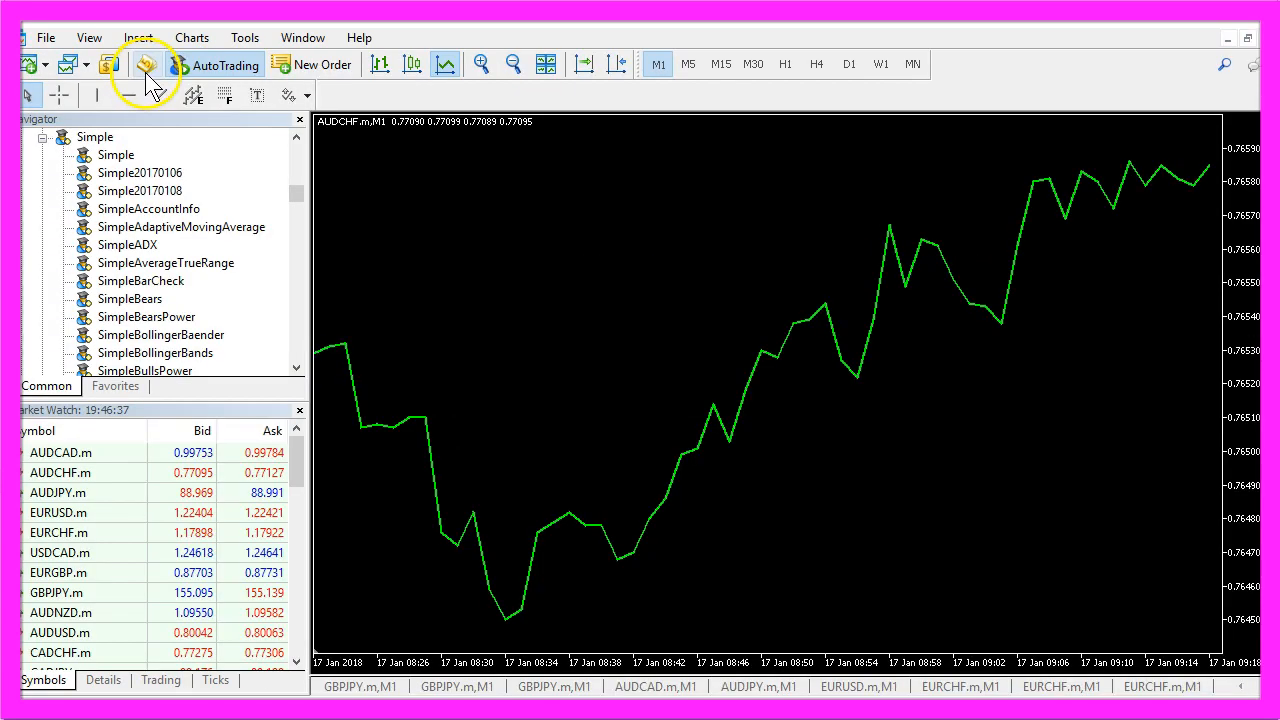
mouse_move(146, 64)
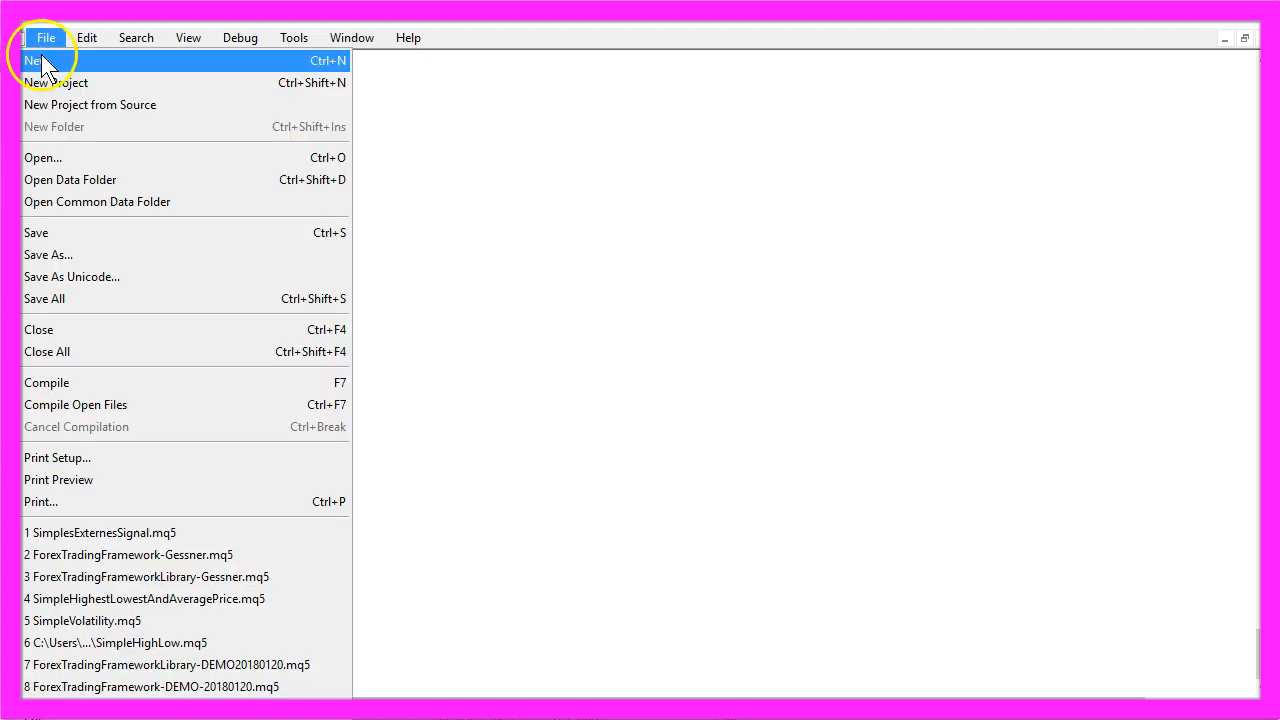
- Create the SimpleHighestLowestAndAveragePrice Expert Advisor from the template and scroll down to OnTick
left_click(33, 60)
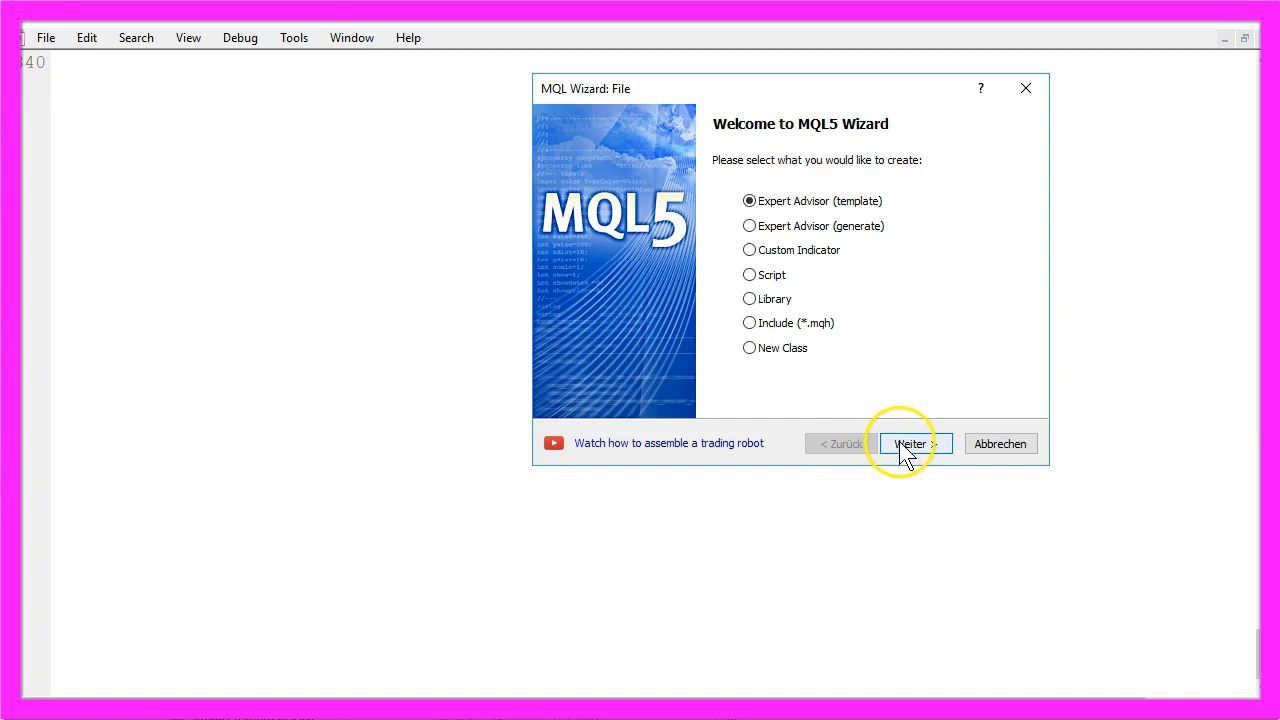
left_click(910, 443)
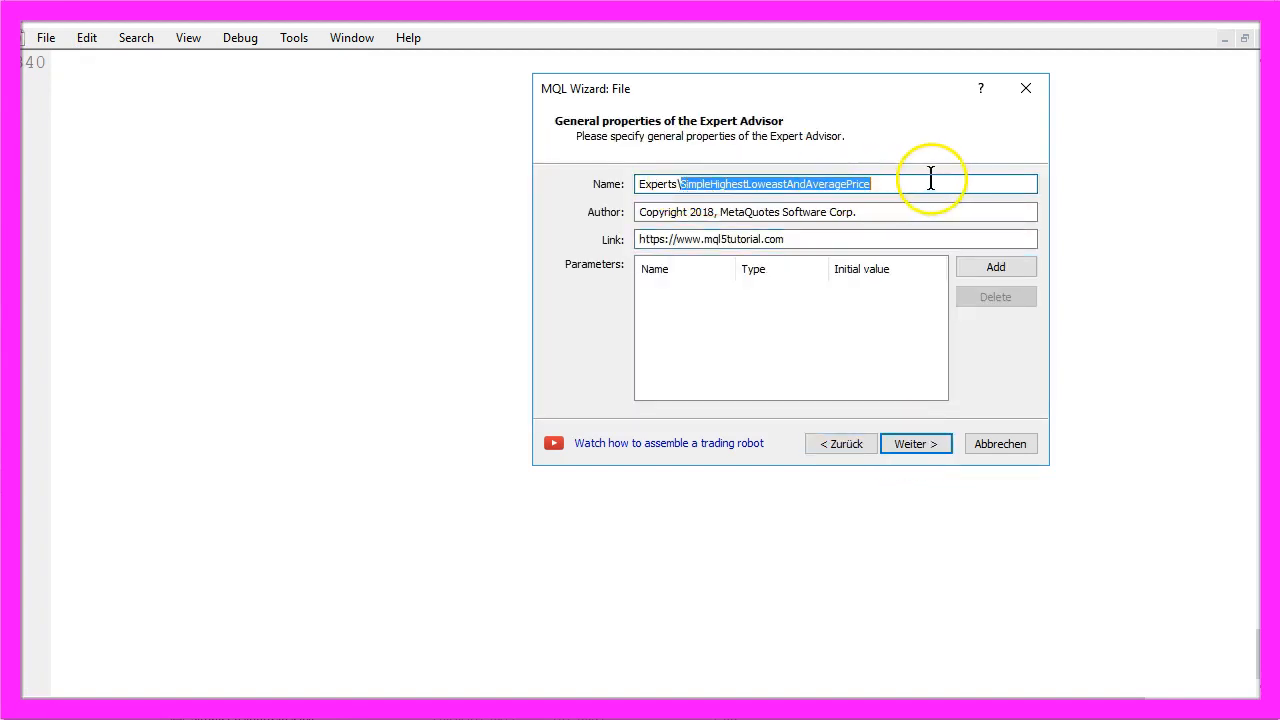
mouse_move(800, 205)
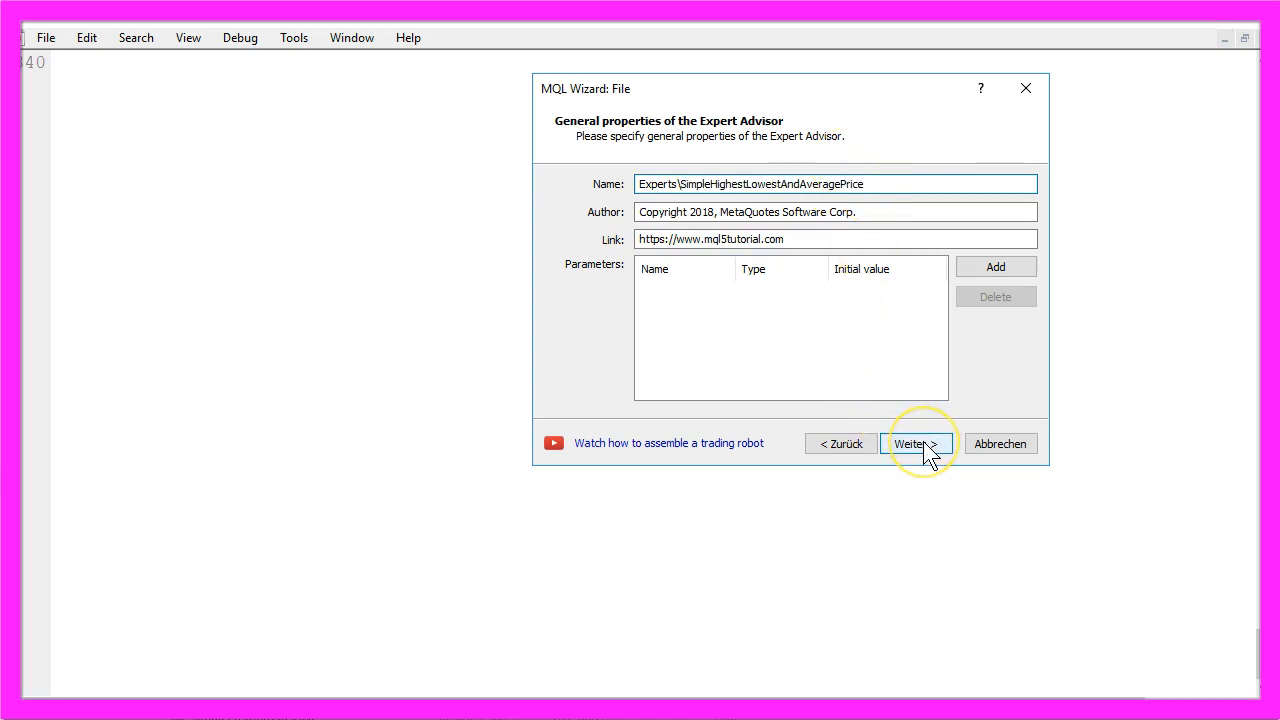
left_click(917, 443)
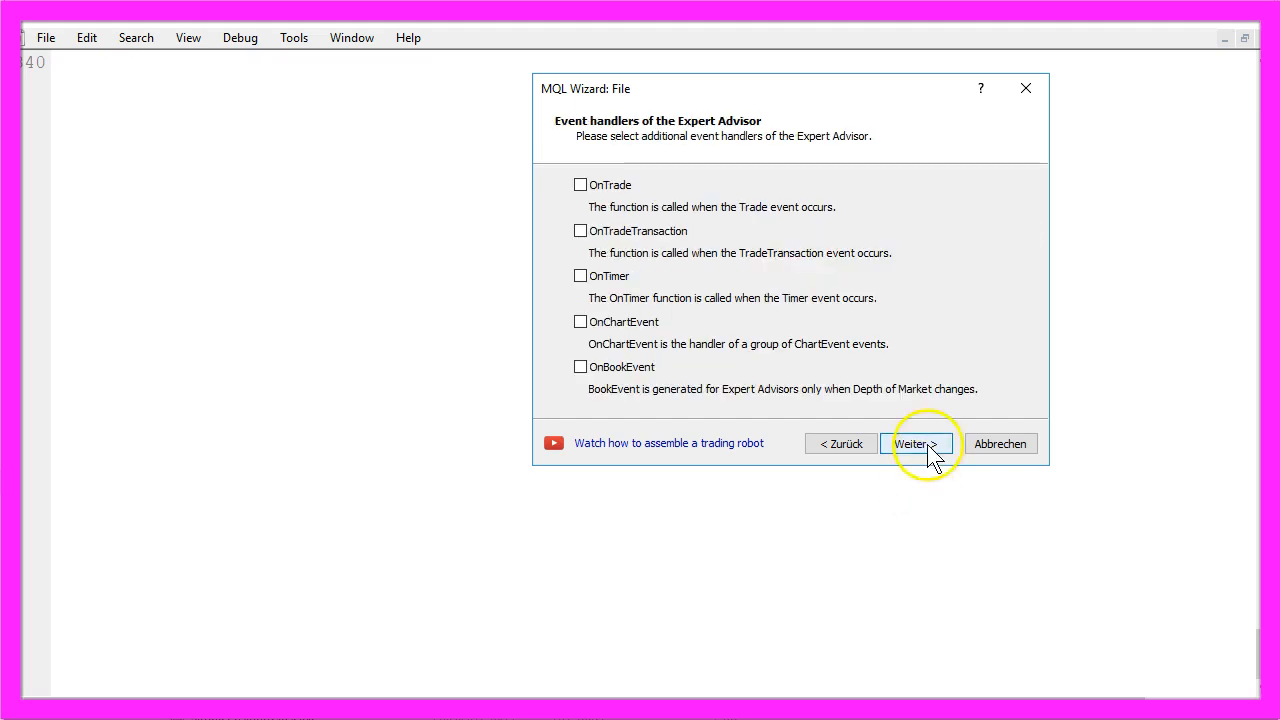
left_click(916, 443)
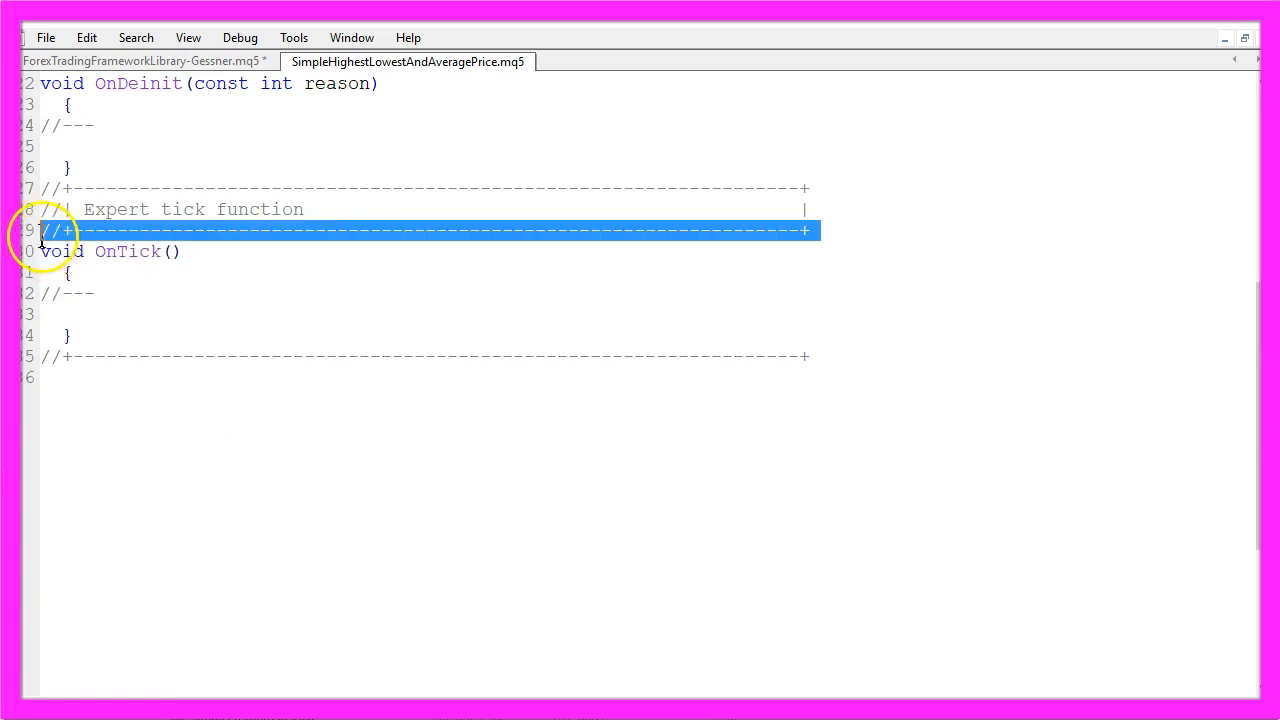
scroll("down", 3)
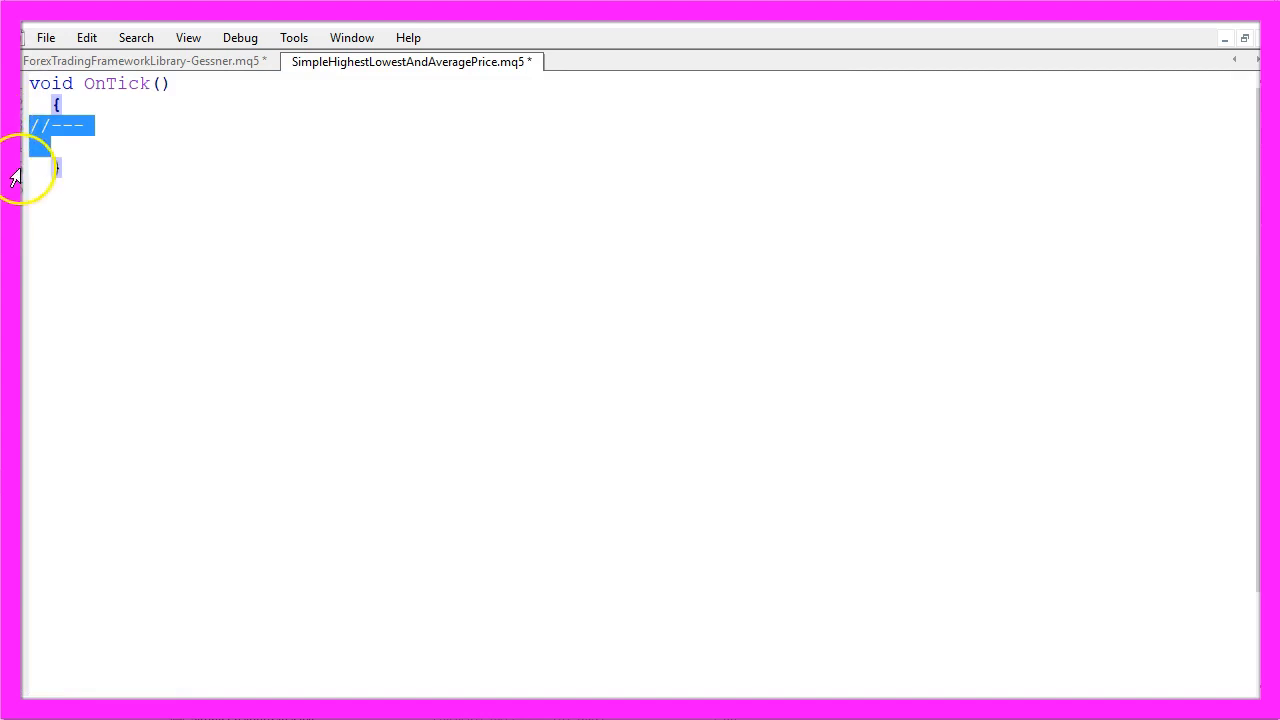
- Point out the HighestCandle and LowestCandle variables, the High/Low arrays and ArraySetAsSeries
left_click(613, 61)
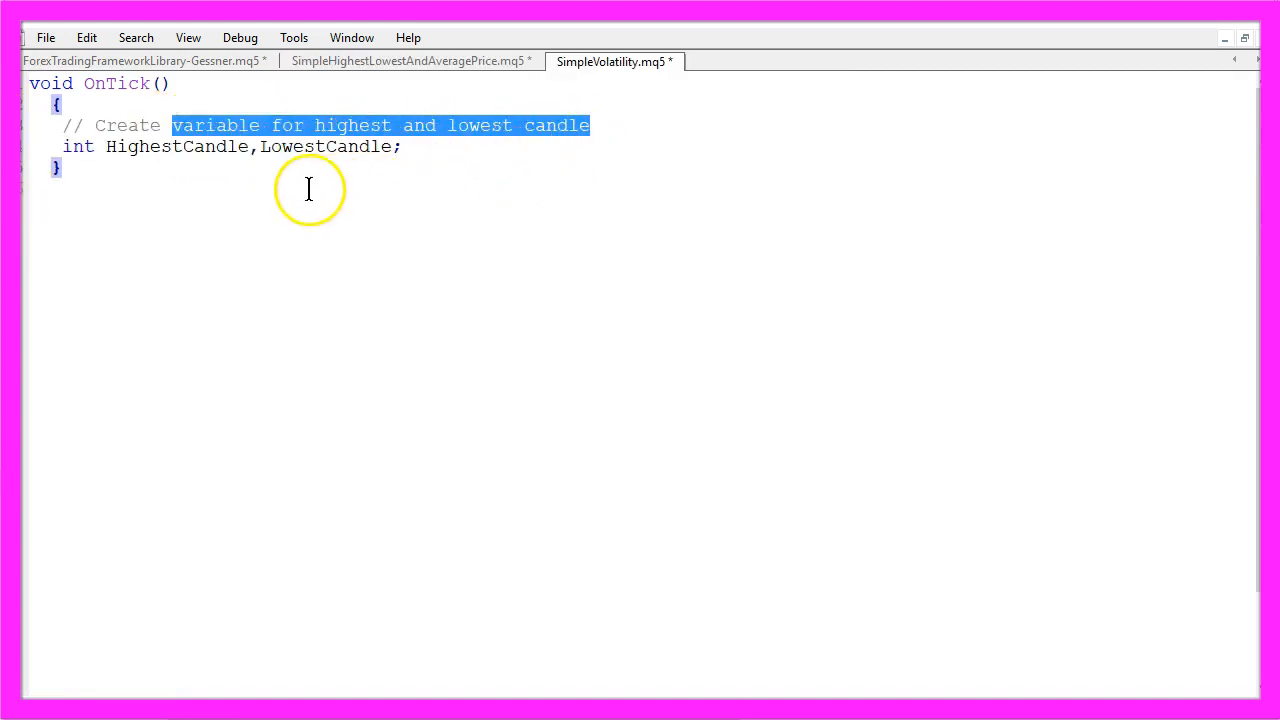
double_click(78, 146)
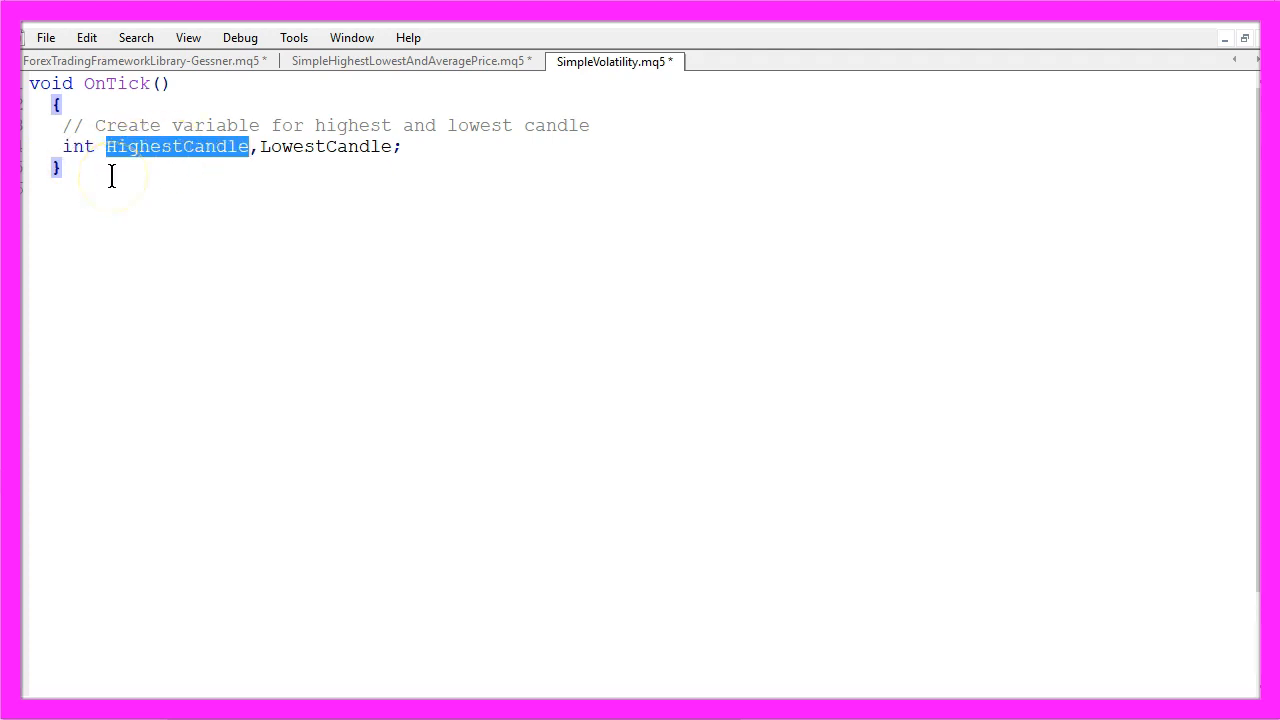
double_click(325, 146)
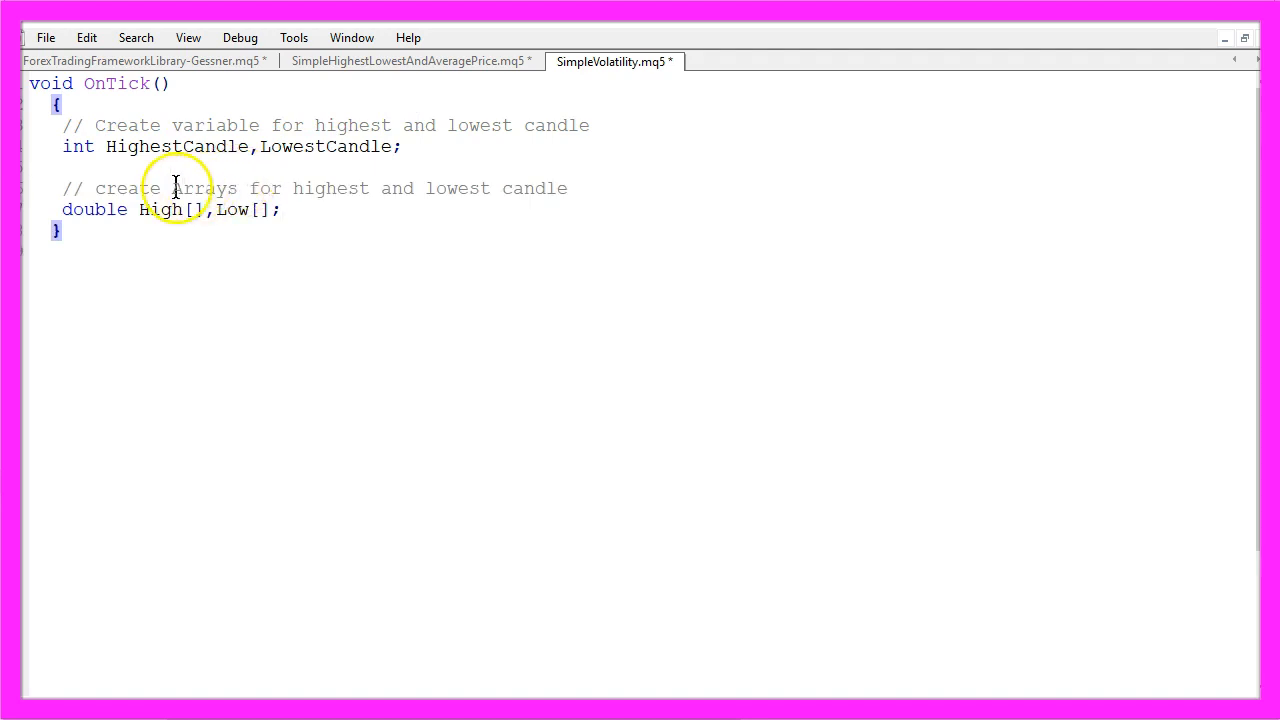
left_click_drag(172, 188, 568, 188)
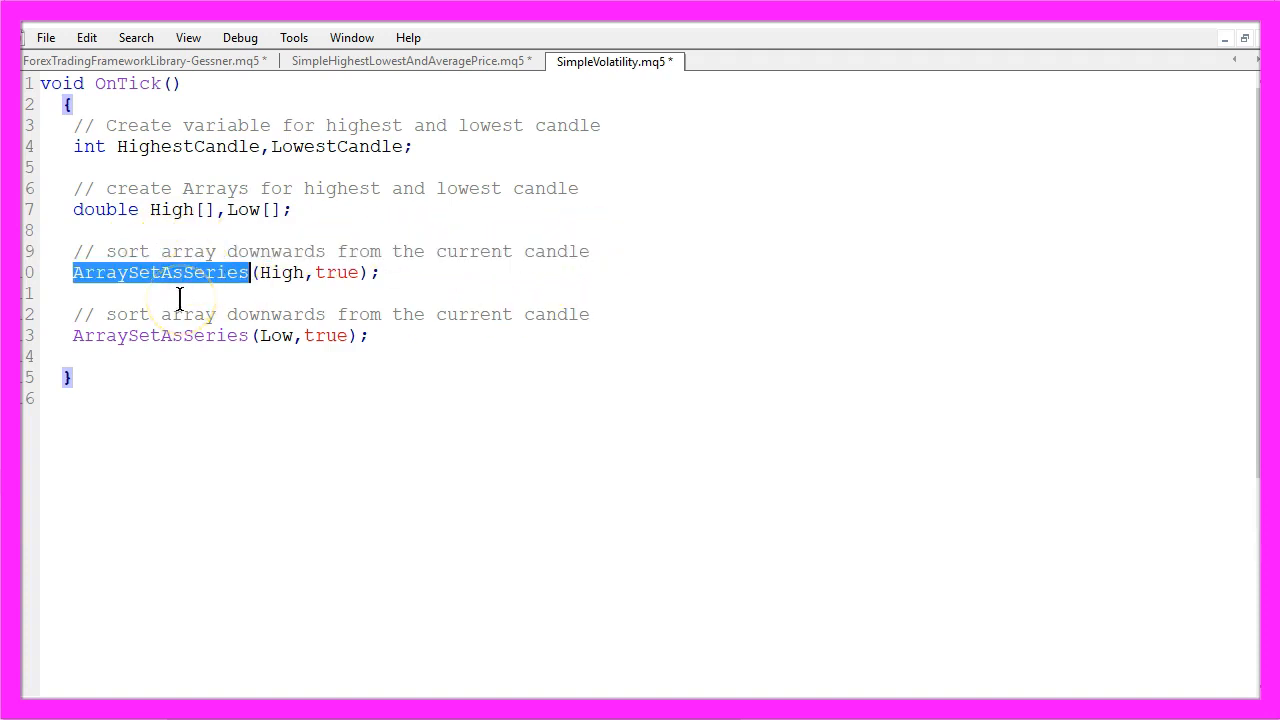
double_click(275, 335)
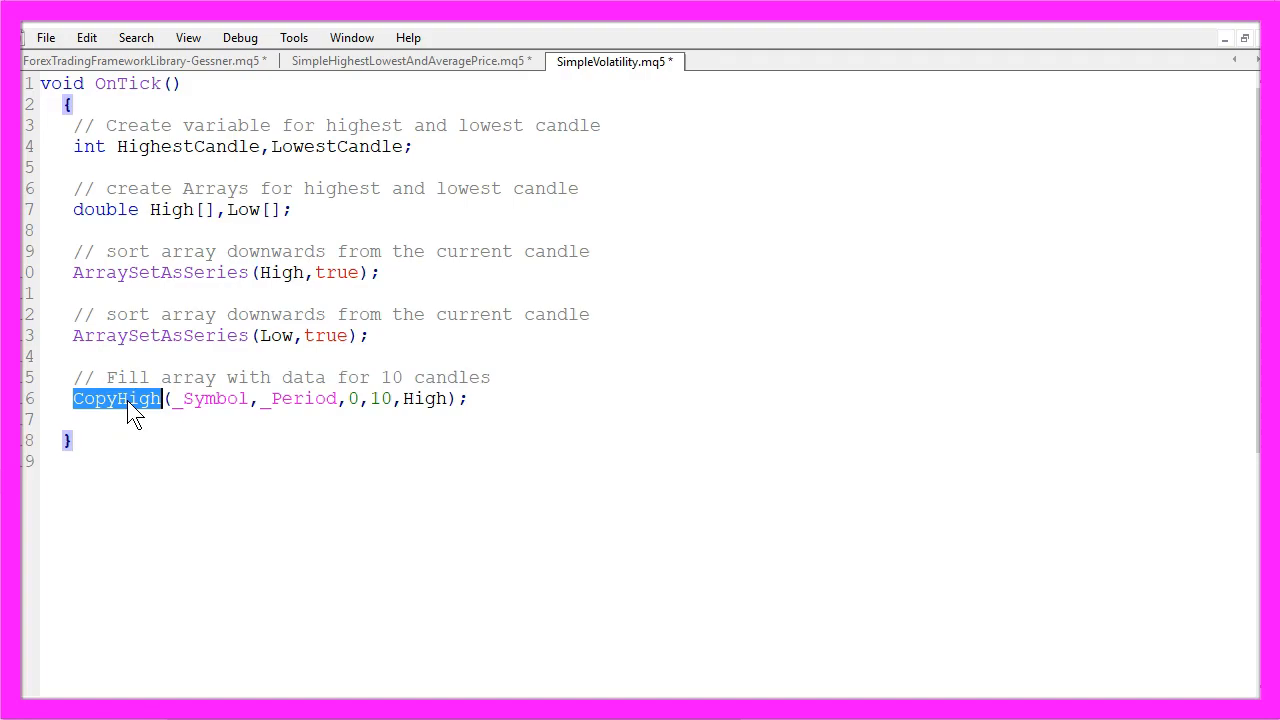
- Check help and point out the _Symbol, High and Low arguments of CopyHigh and CopyLow
key("f1")
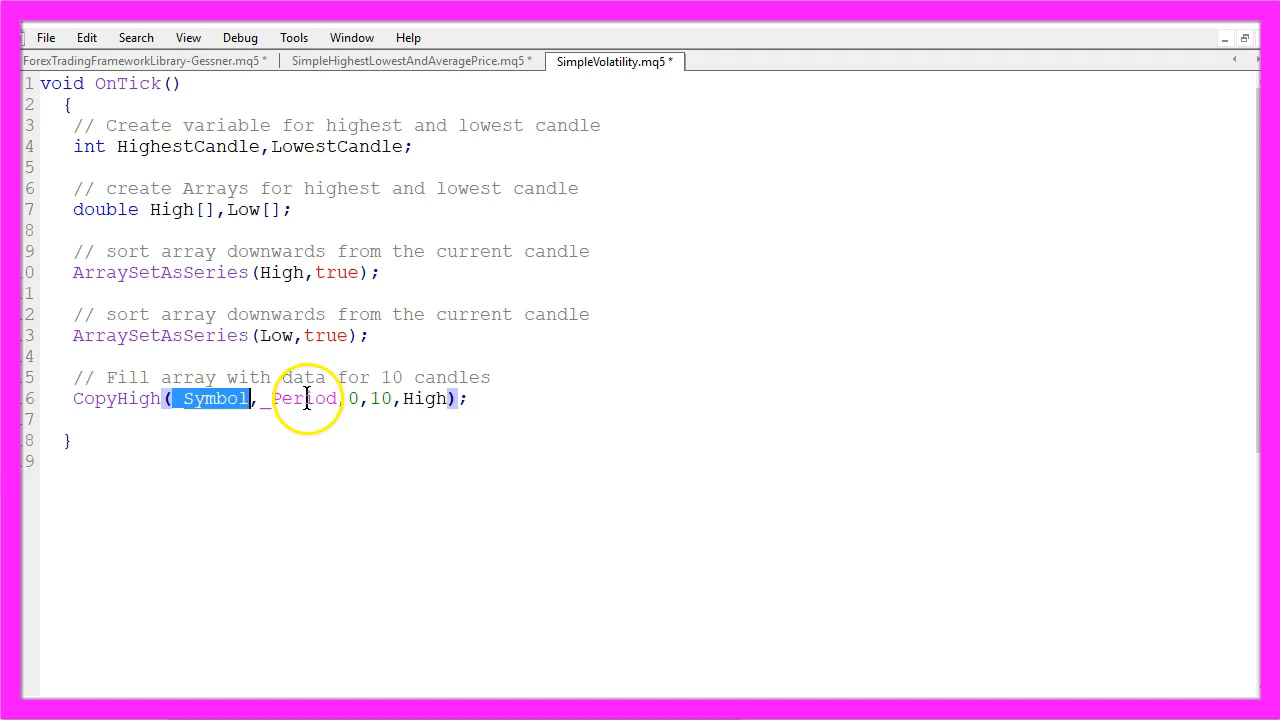
double_click(303, 398)
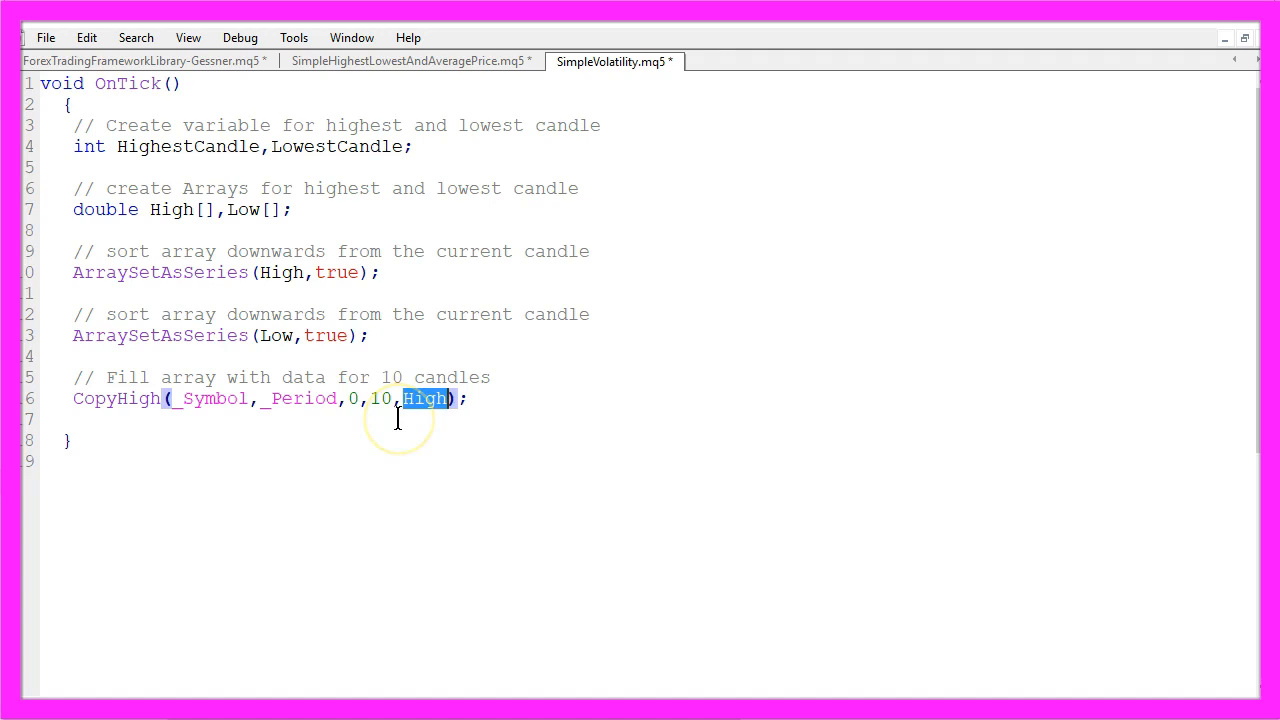
mouse_move(162, 210)
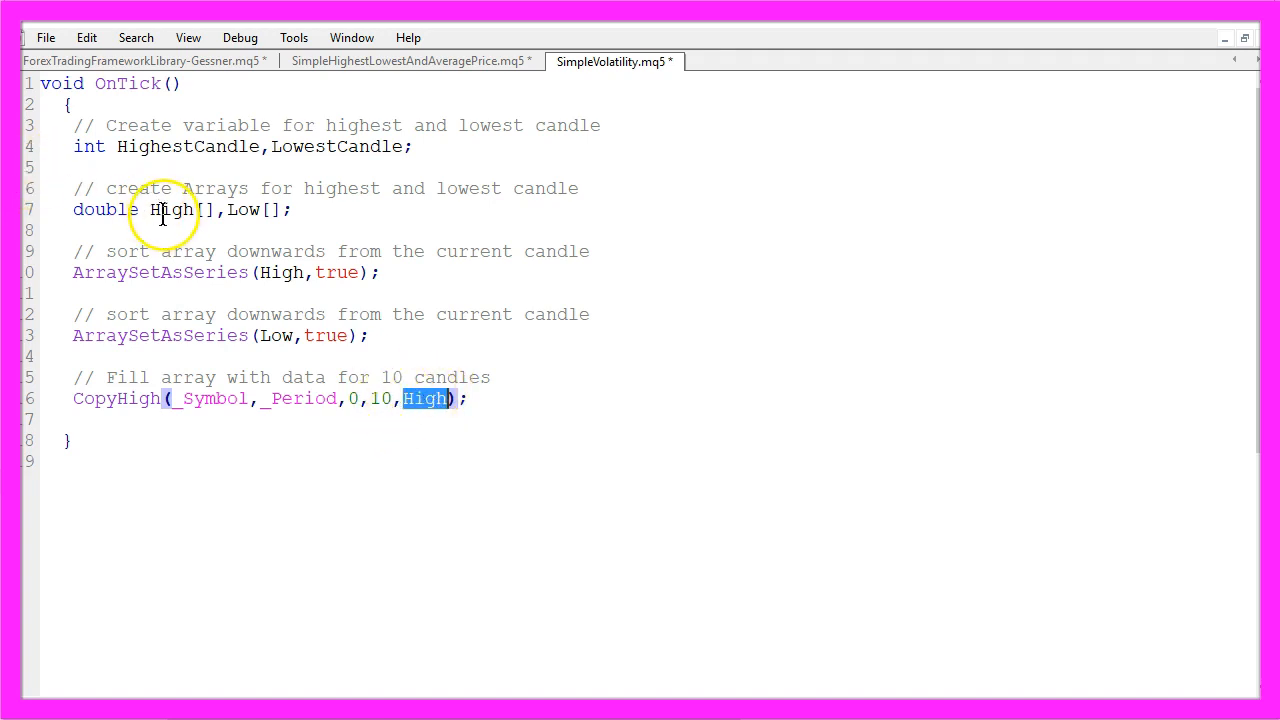
double_click(170, 209)
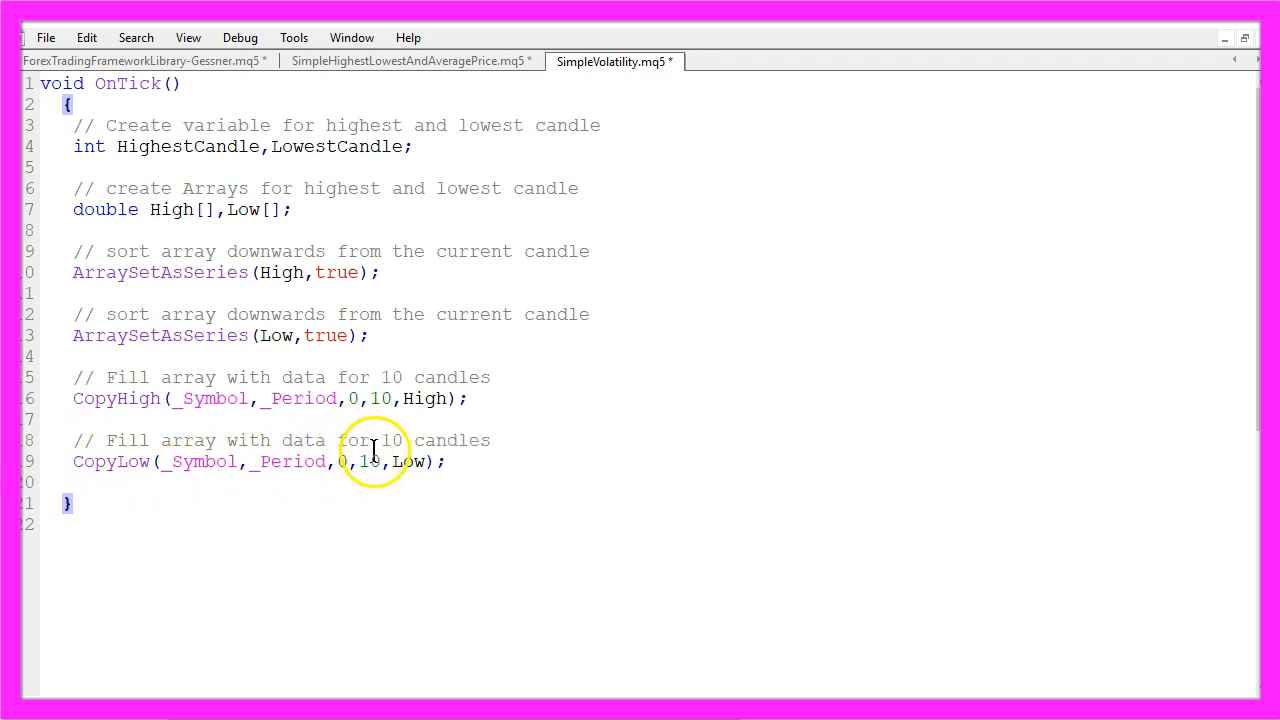
double_click(410, 461)
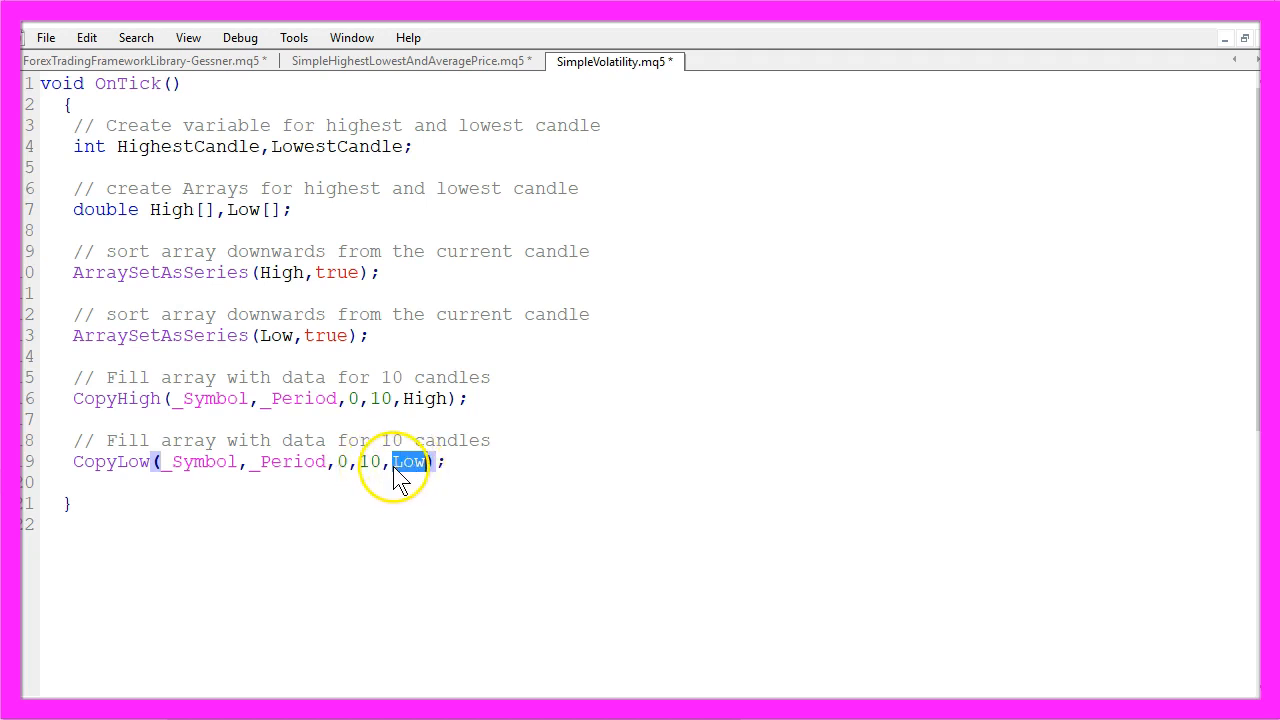
- Comment the highest-candle calculation and review ArrayMaximum and ArrayMinimum in the F1 help
type("// calculate the highest candle")
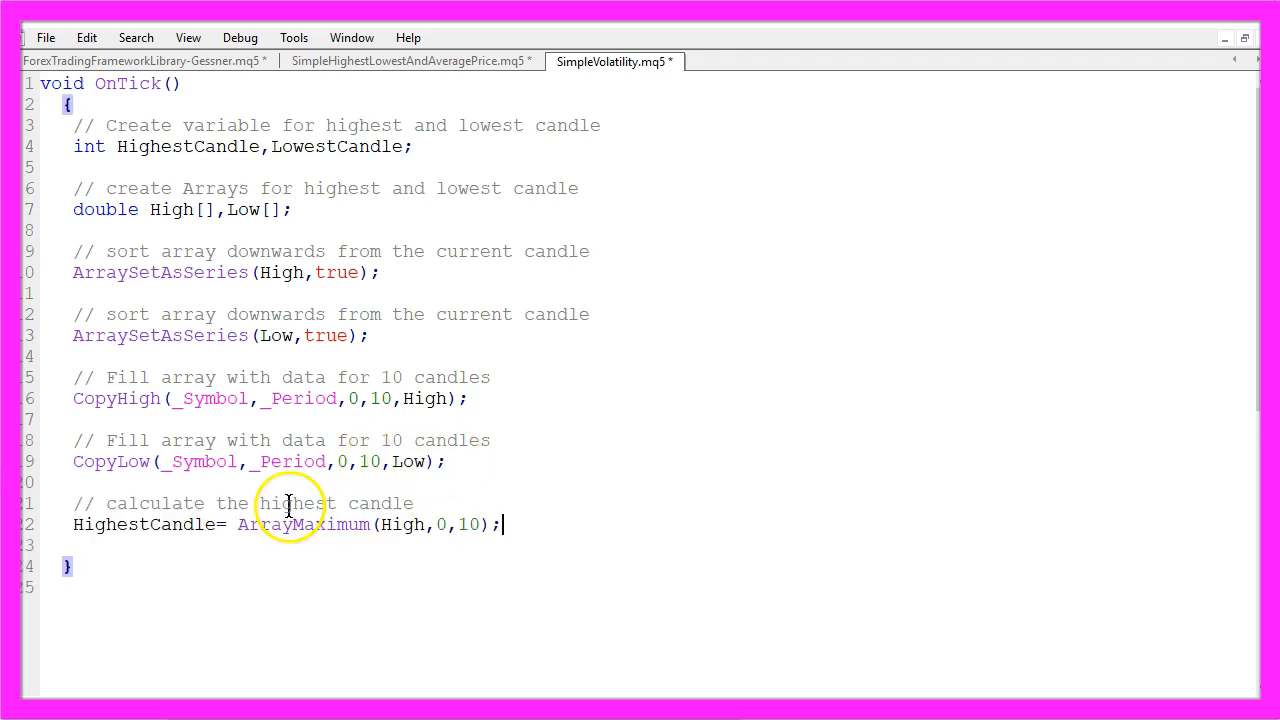
left_click_drag(217, 503, 413, 503)
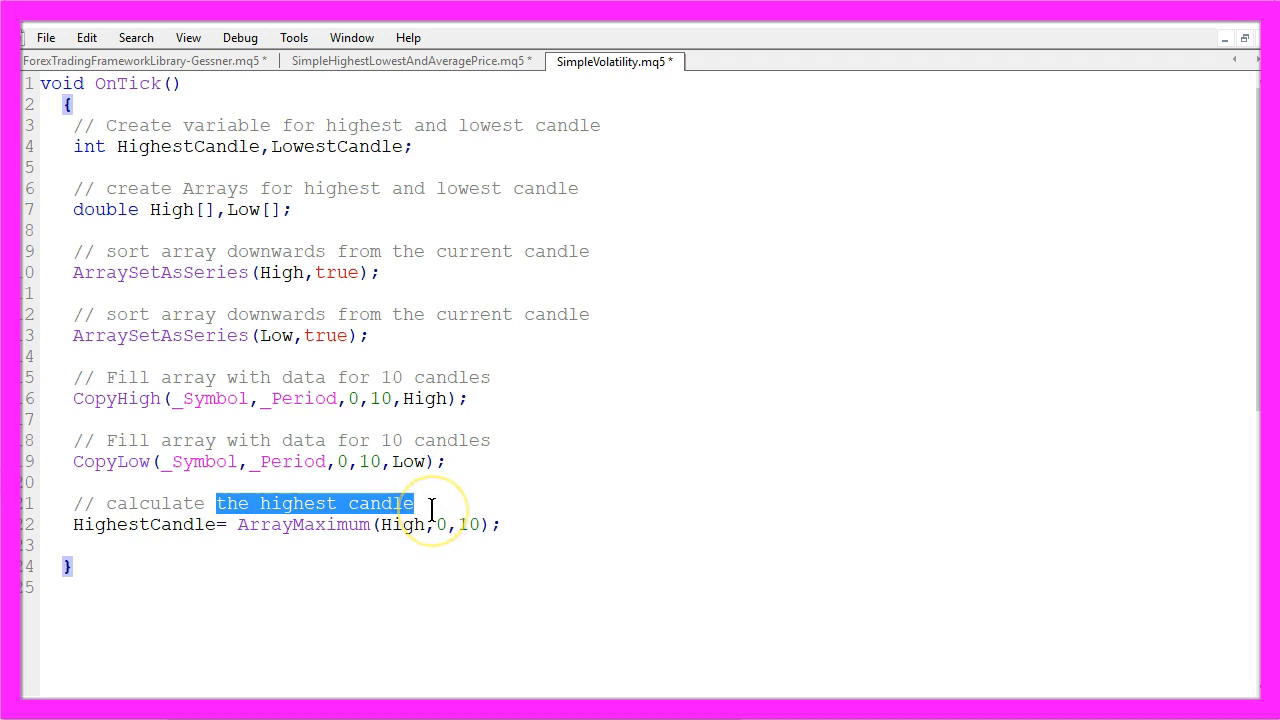
double_click(303, 524)
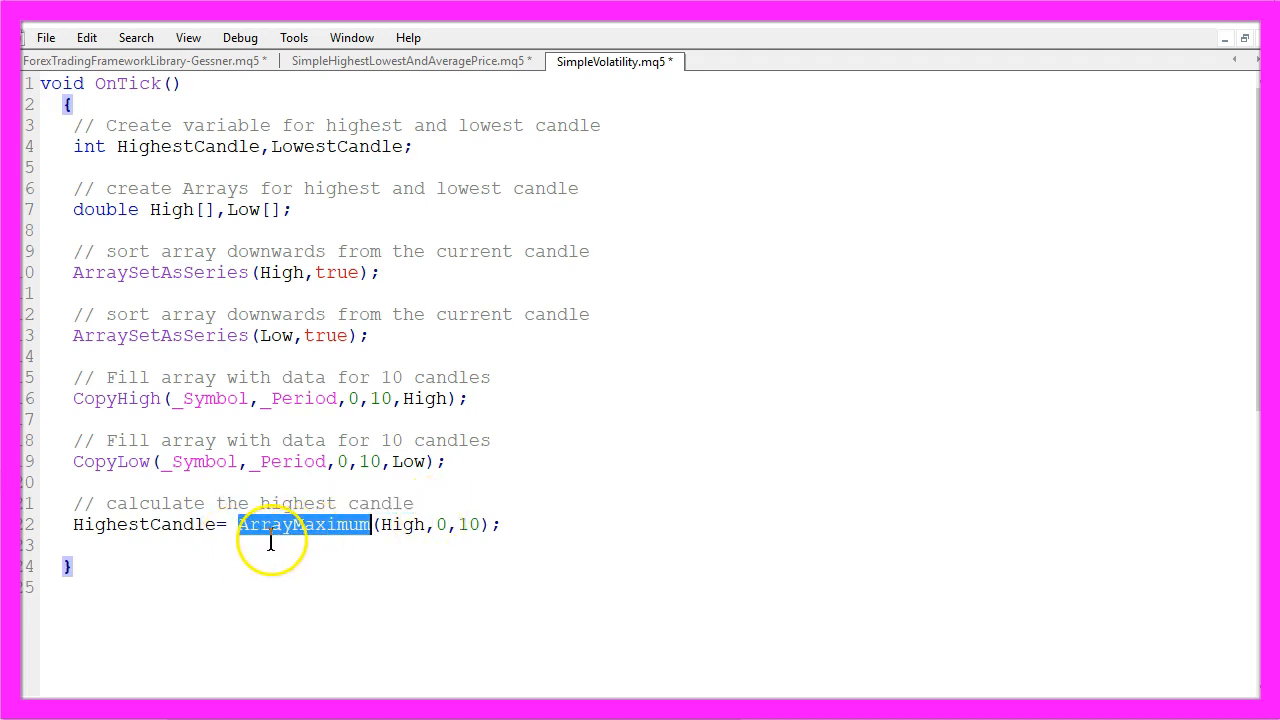
key("F1")
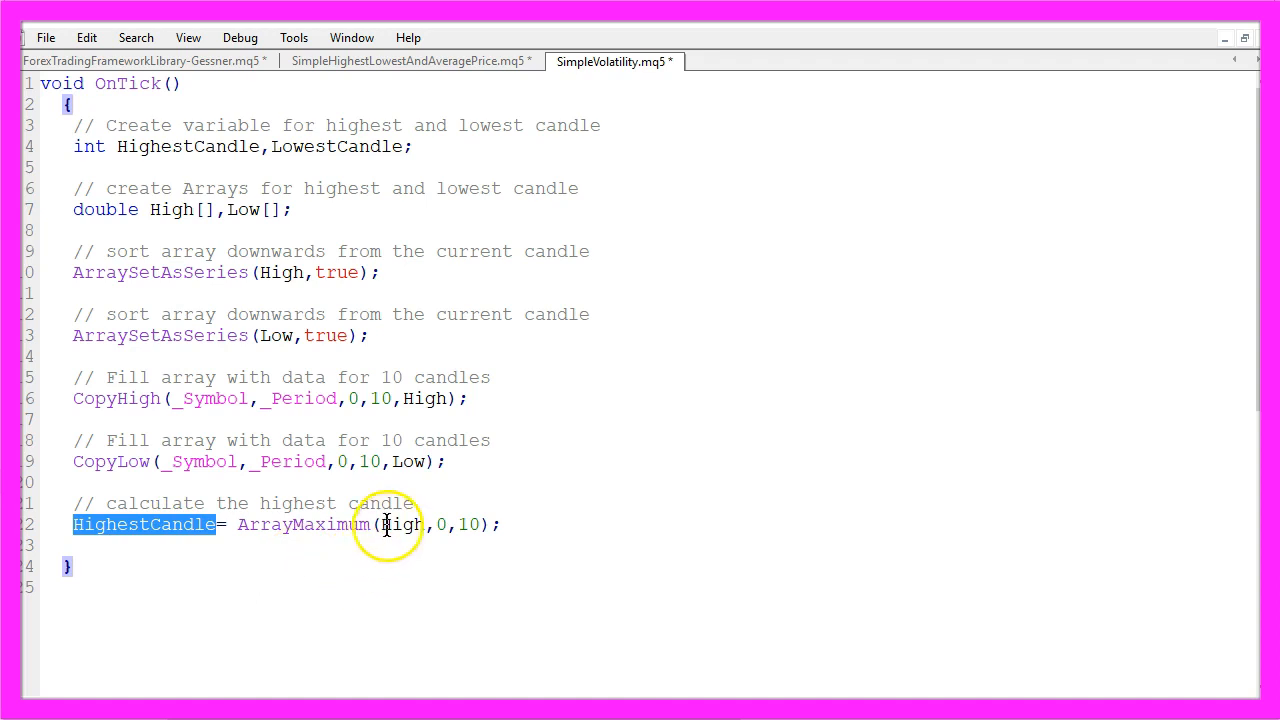
double_click(401, 524)
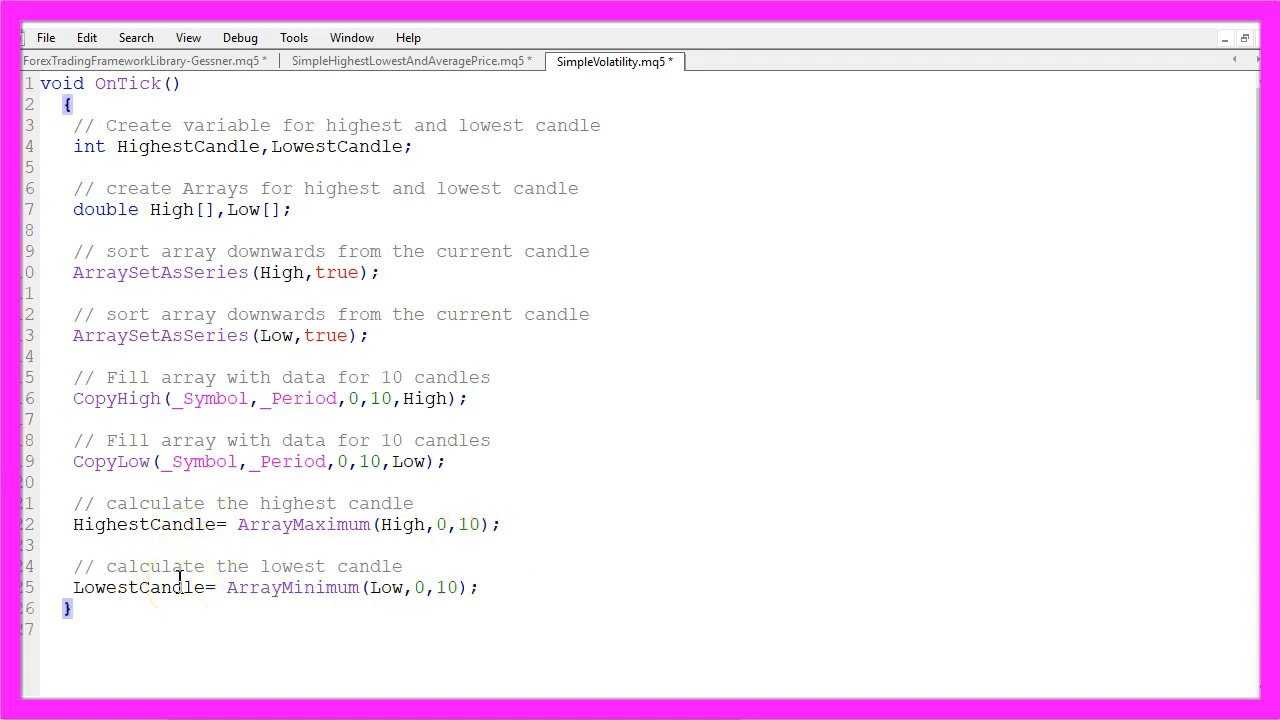
double_click(291, 587)
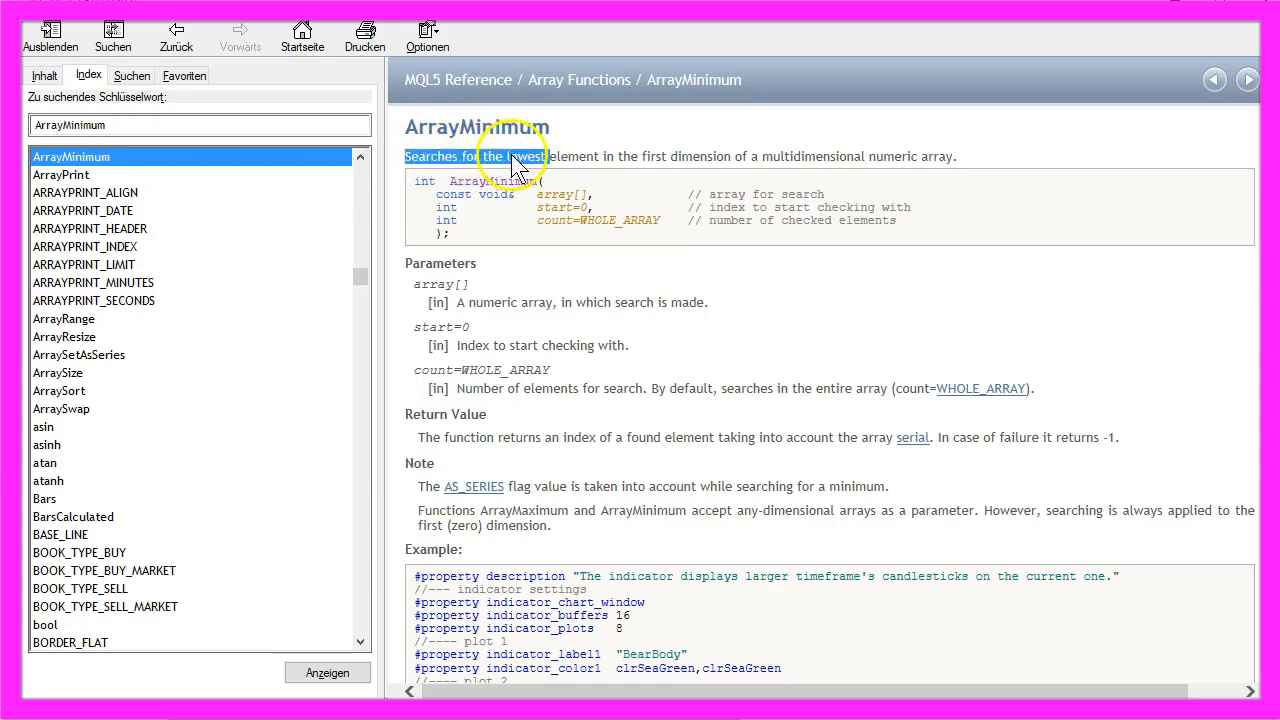
left_click_drag(520, 156, 845, 156)
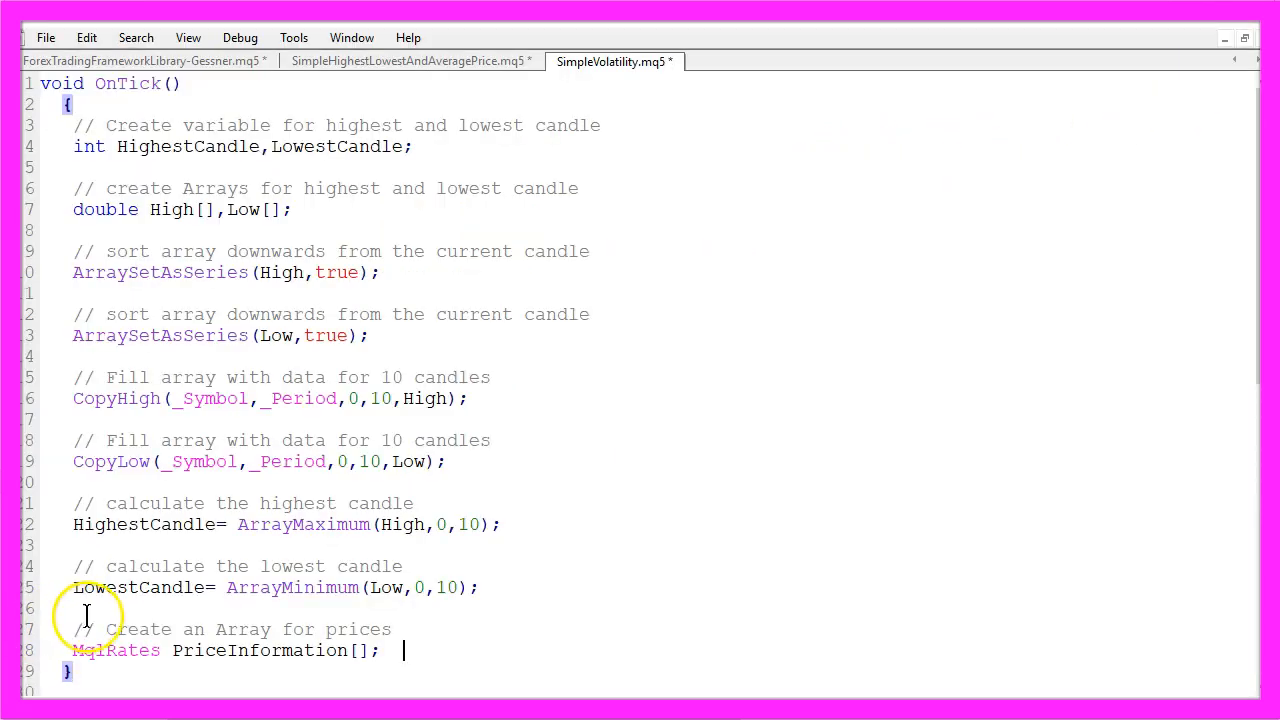
- Highlight the 'Array for prices' comment and read the MqlRates structure description
left_click_drag(217, 629, 392, 629)
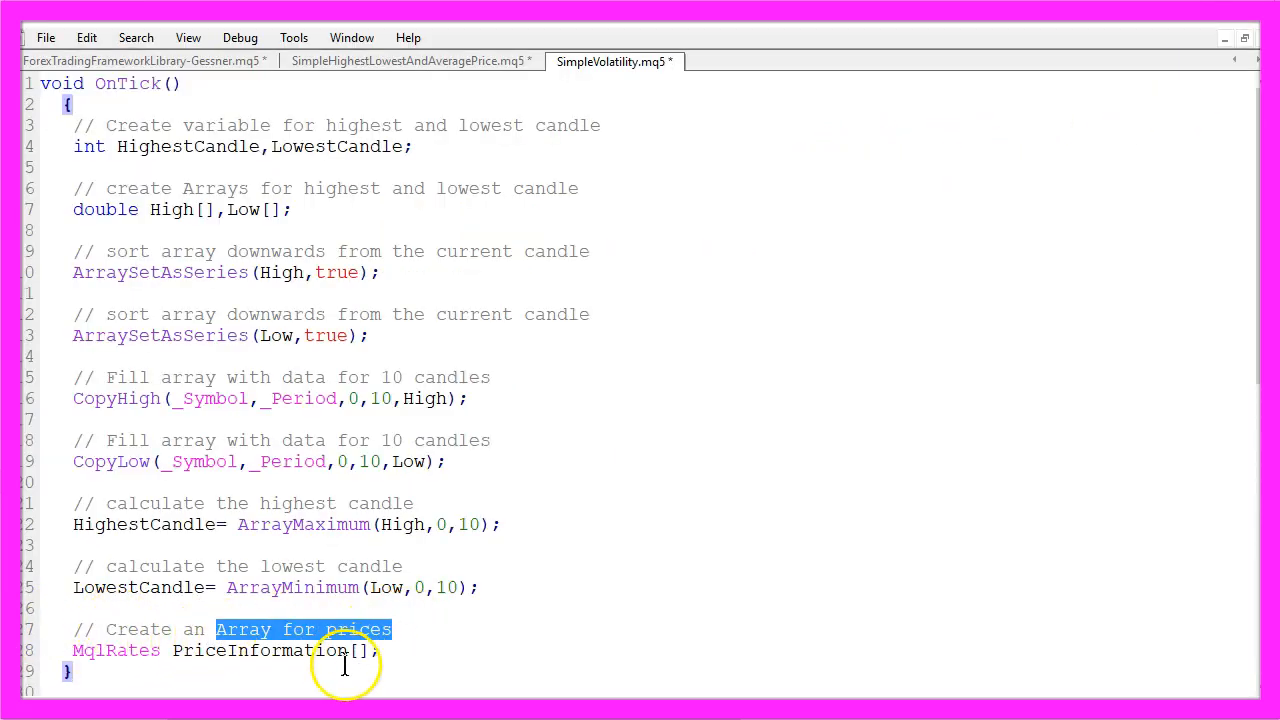
mouse_move(160, 675)
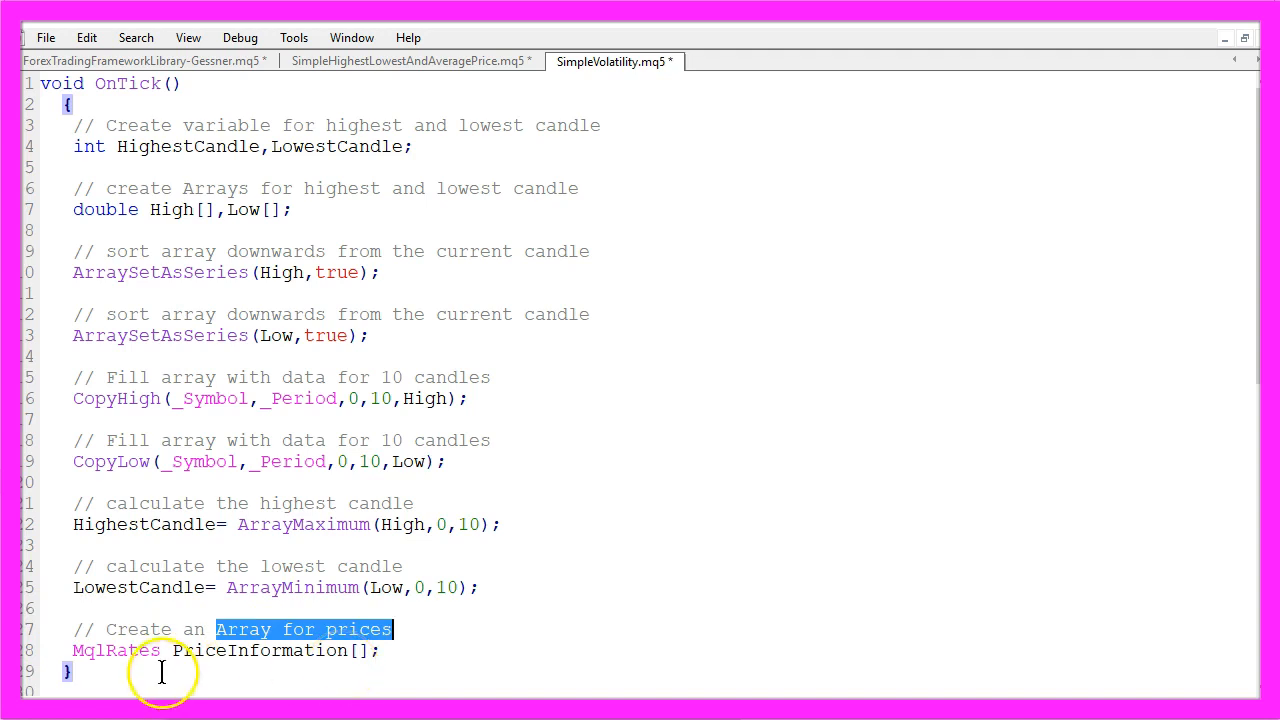
double_click(116, 650)
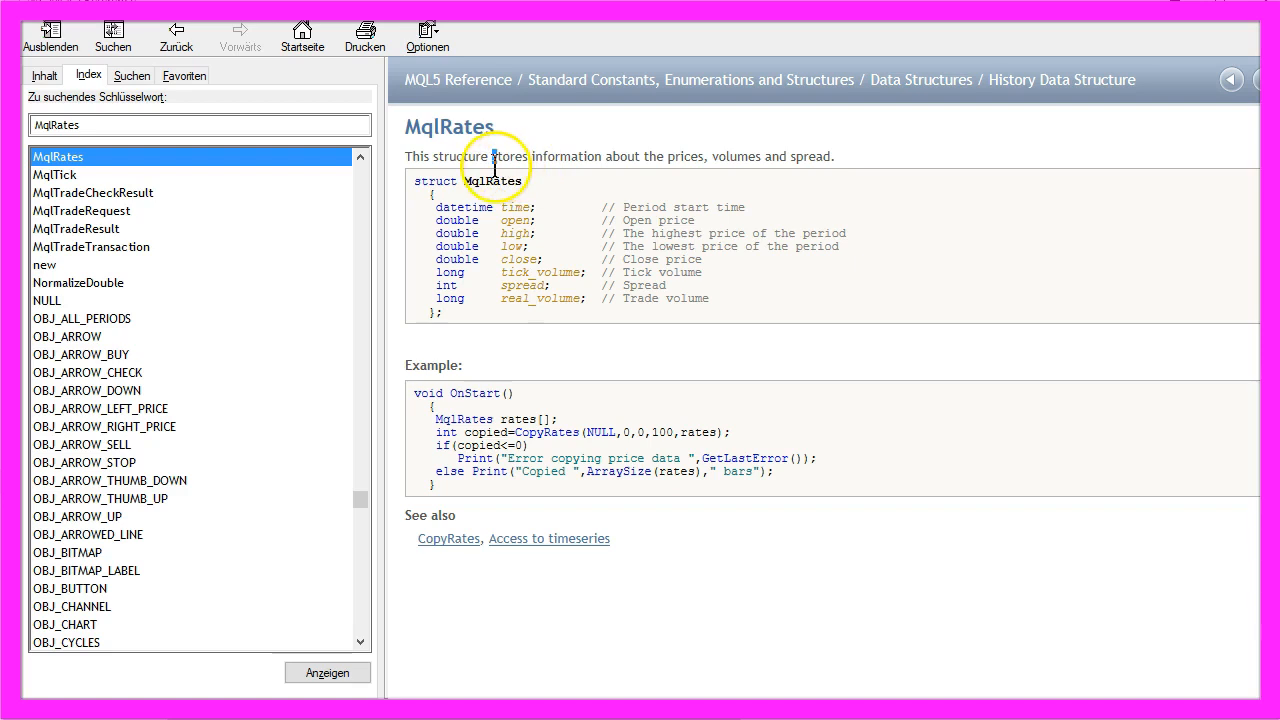
left_click_drag(492, 157, 705, 157)
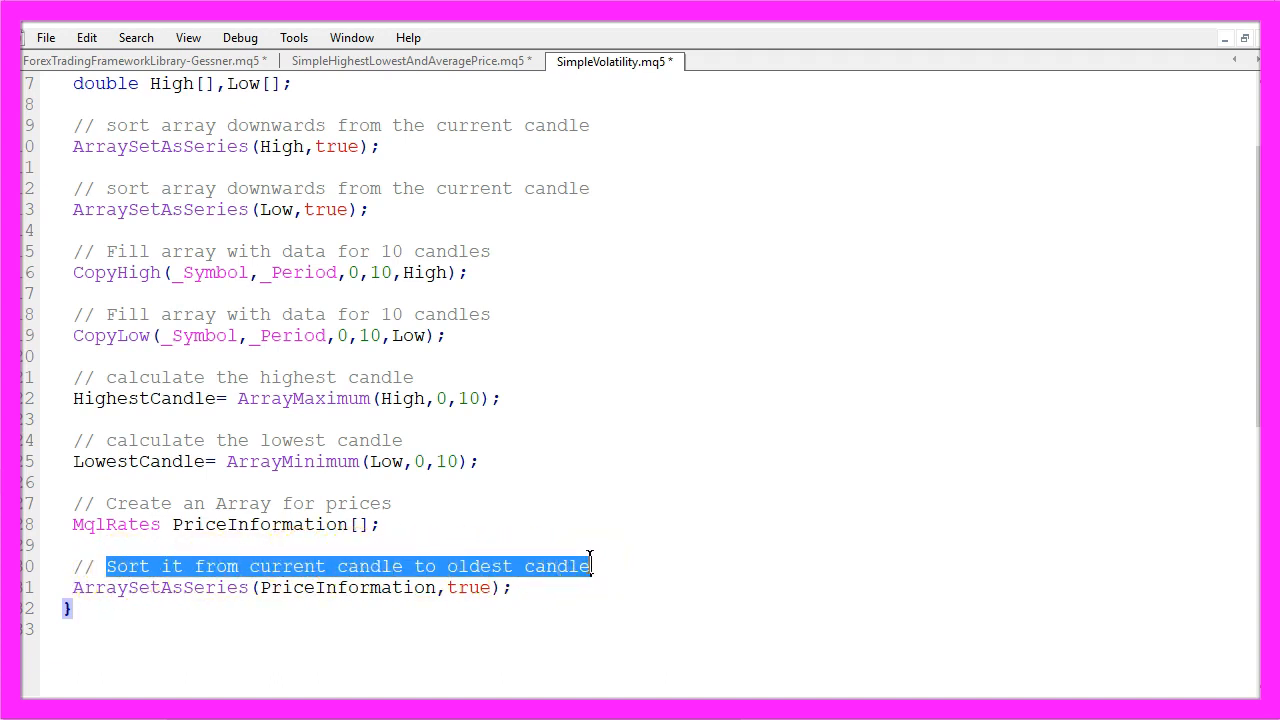
- Highlight PriceInformation in the ArraySetAsSeries and CopyRates lines
double_click(160, 587)
type("int Data=CopyRates(Symbol(),Period(),0,Bars(Symbol(),Period()),PriceInformation);")
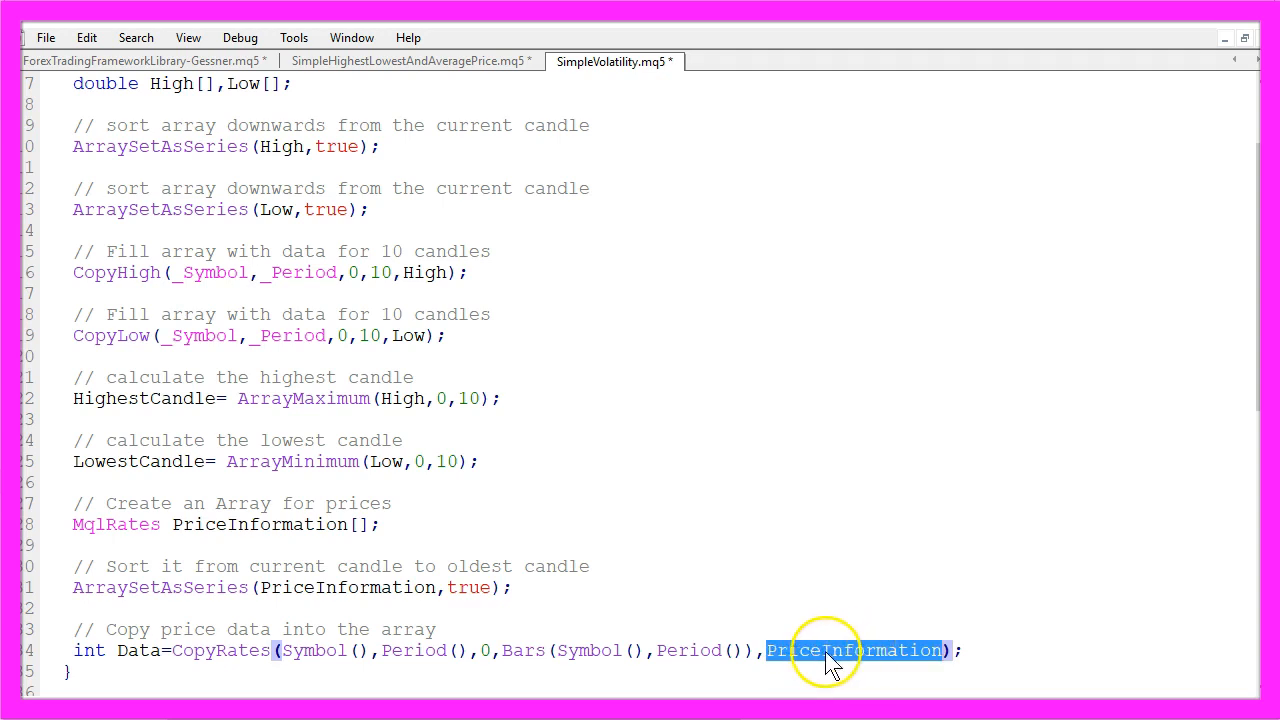
double_click(310, 650)
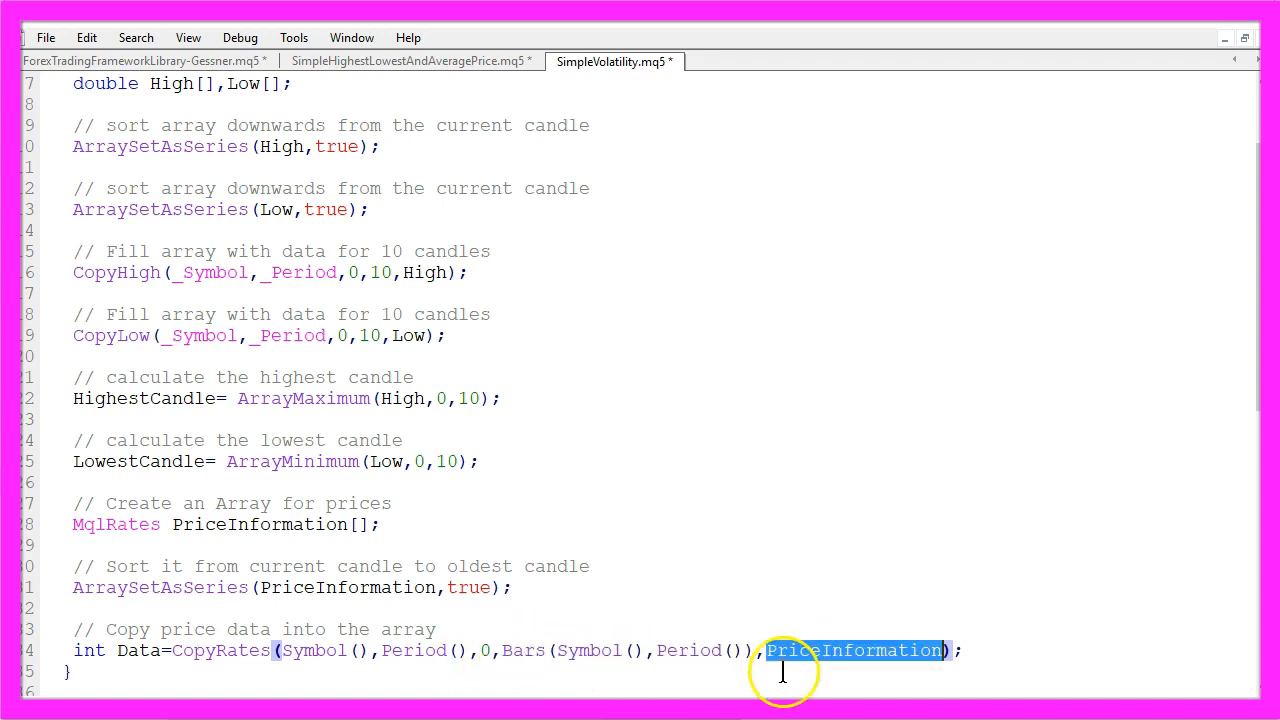
mouse_move(830, 660)
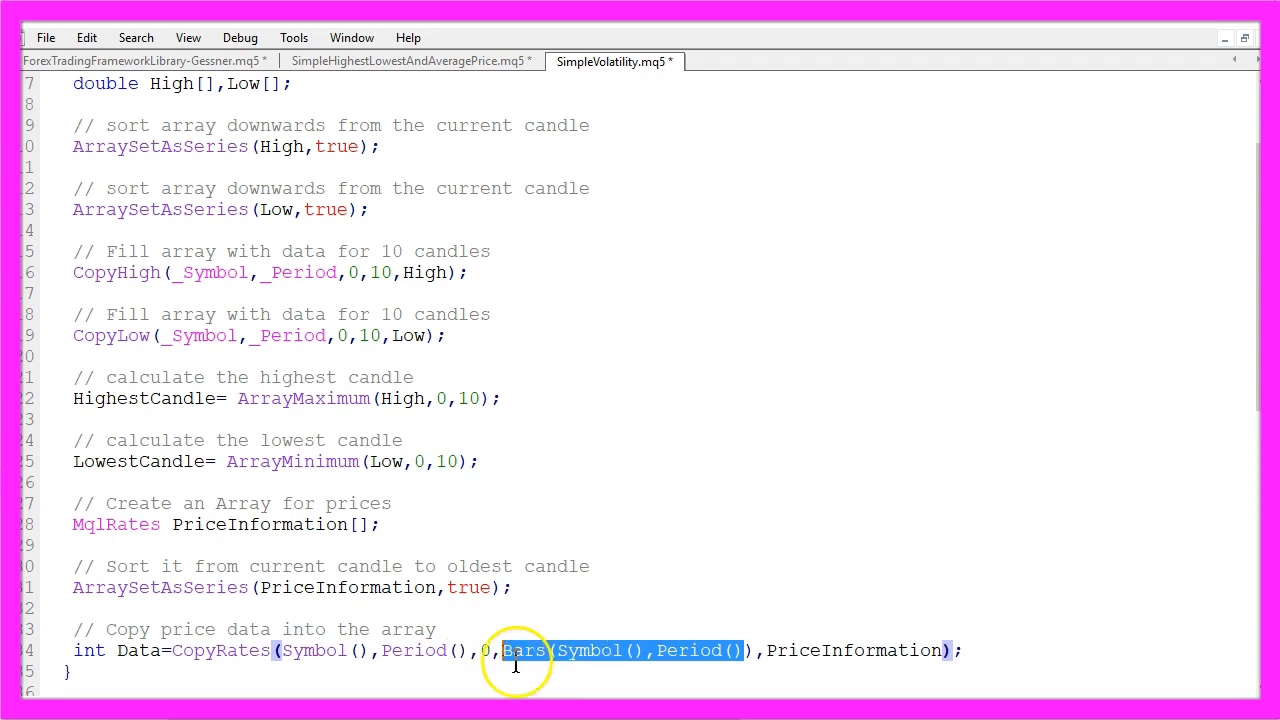
mouse_move(638, 660)
type("double highestPrice= PriceInformation[HighestCandle].high;")
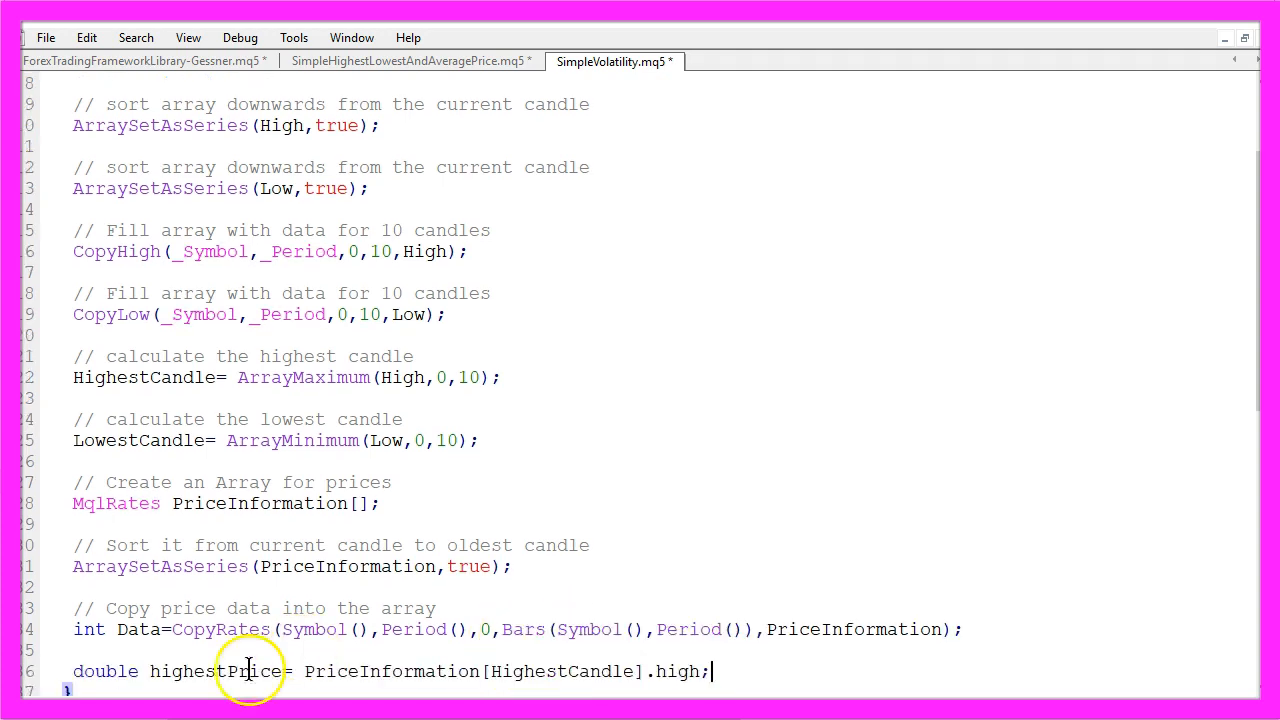
- Point out PriceInformation[HighestCandle].high, then add double lowestPrice= PriceInformation[LowestCandle].low;
double_click(678, 671)
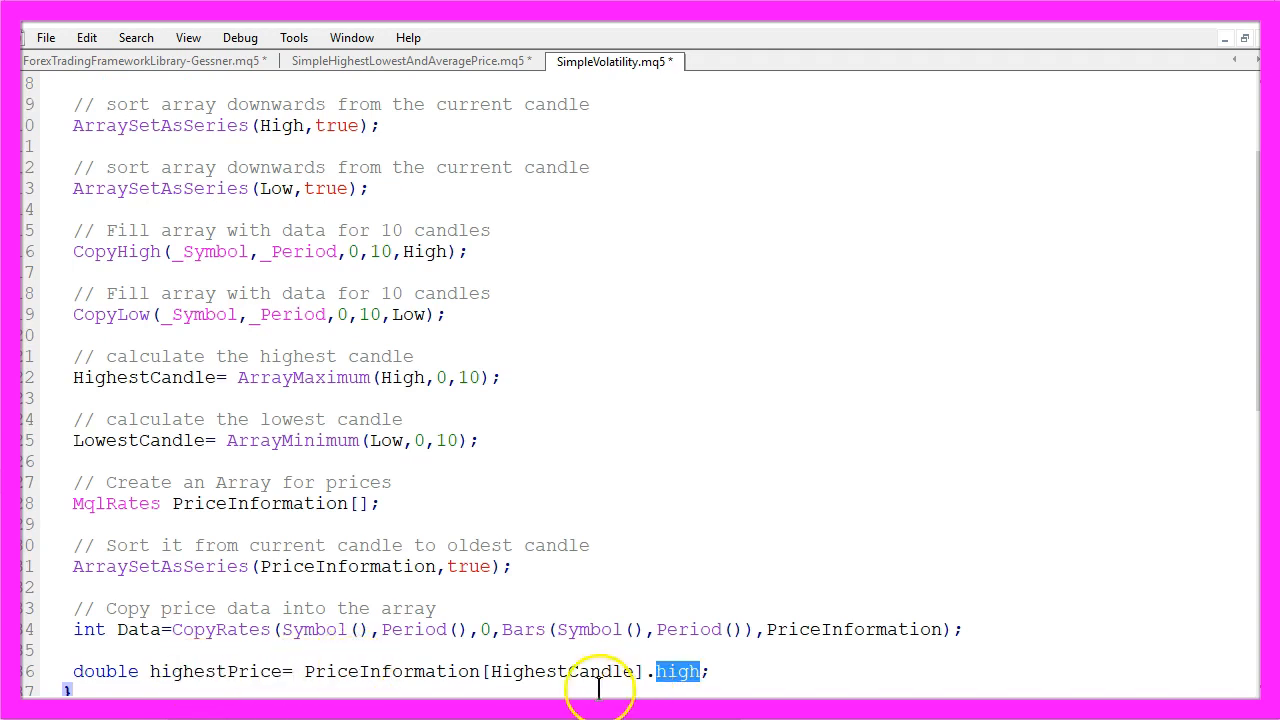
double_click(563, 671)
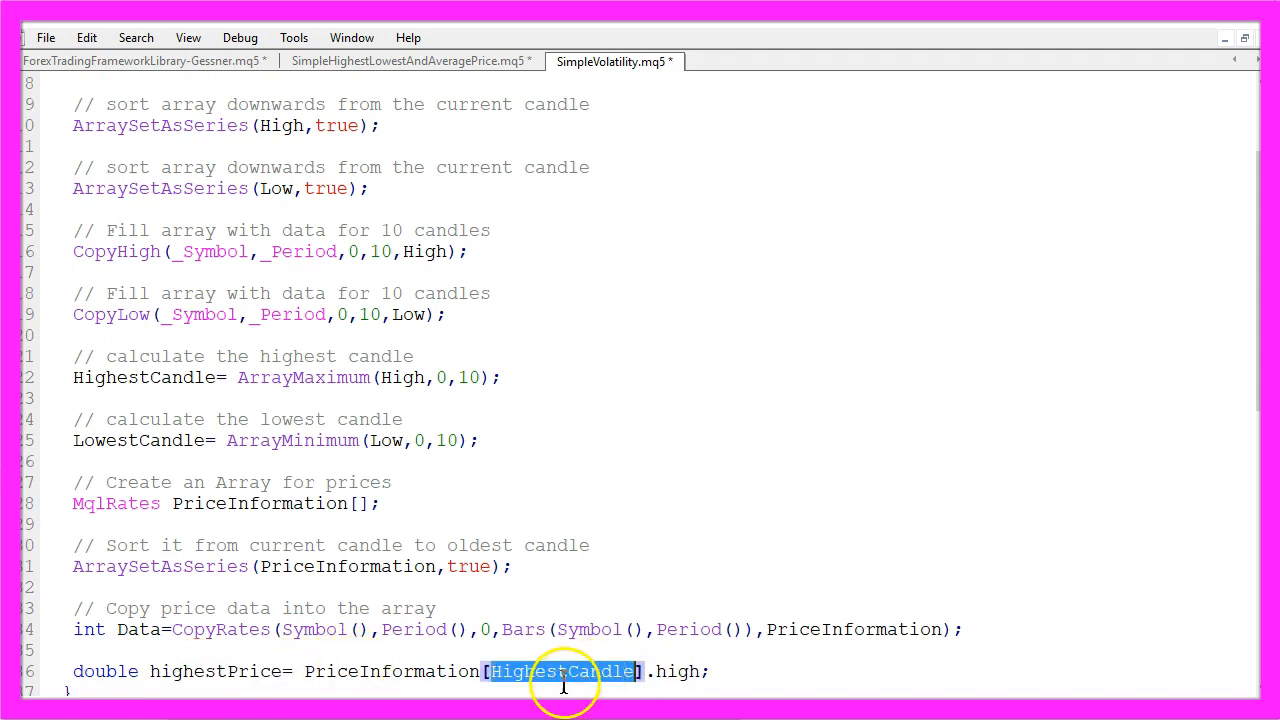
double_click(390, 671)
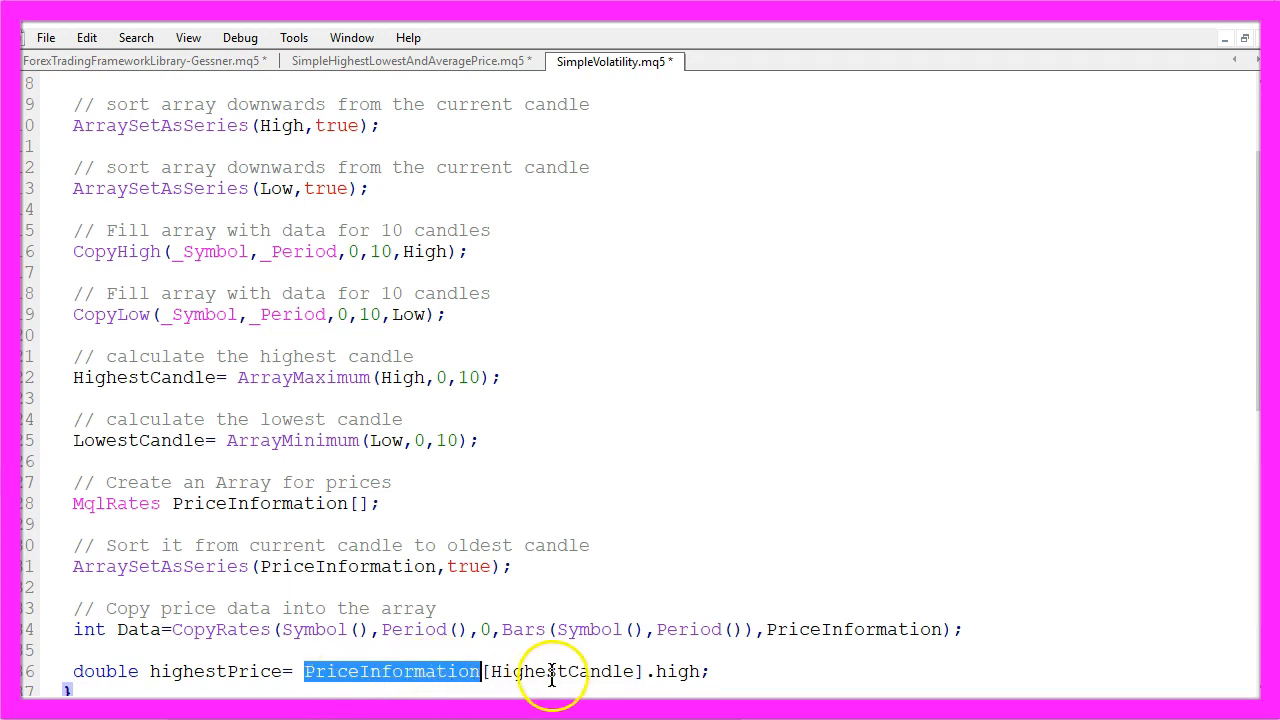
type("double lowestPrice=  PriceInformation[LowestCandle].low;")
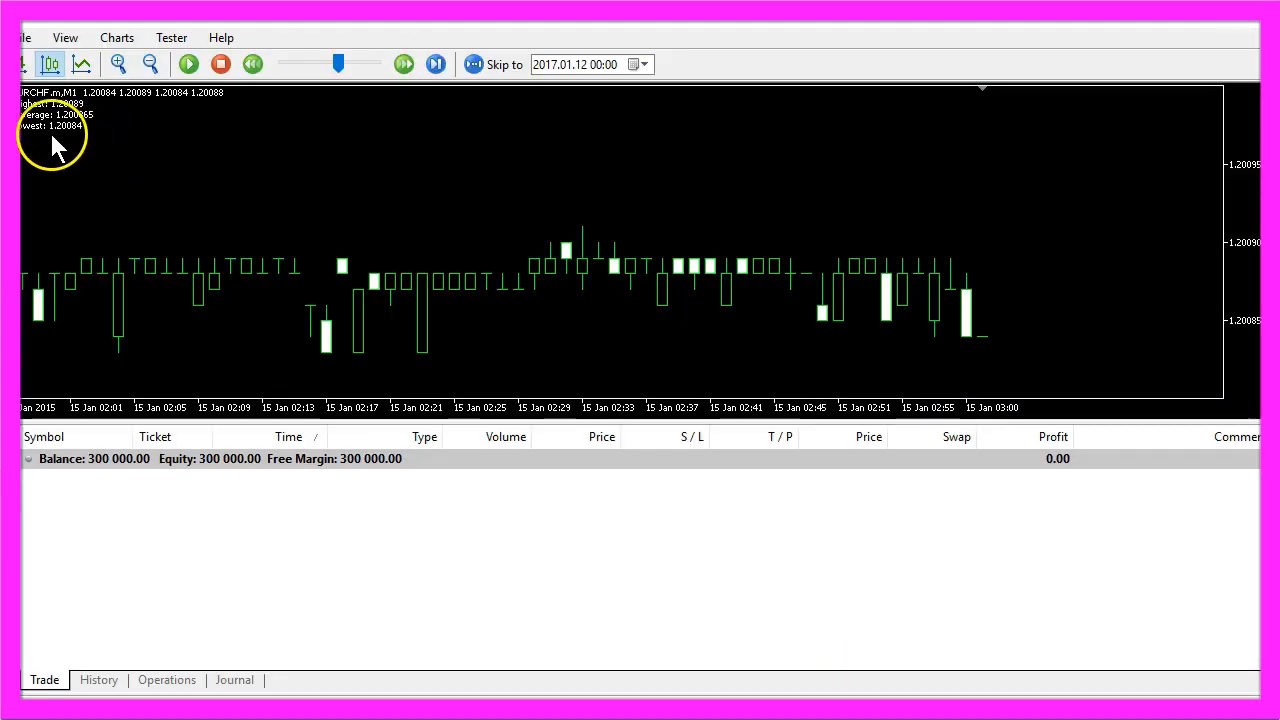
mouse_move(85, 130)
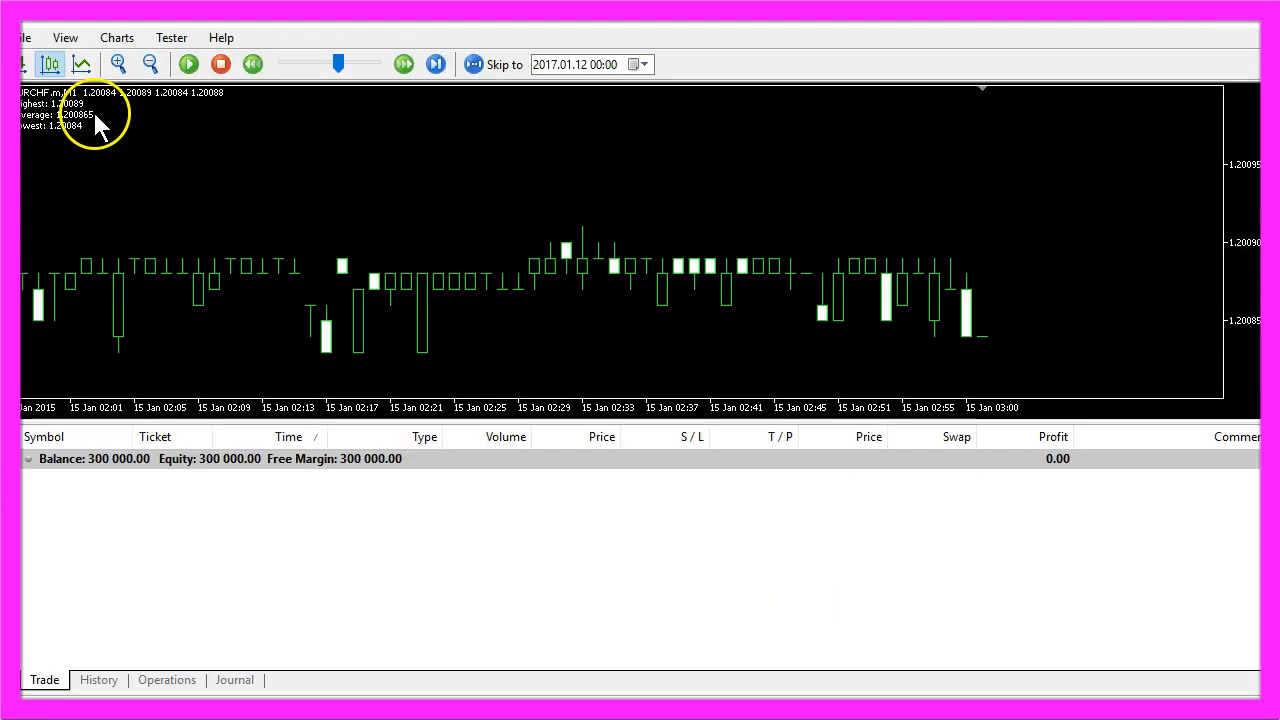
mouse_move(25, 115)
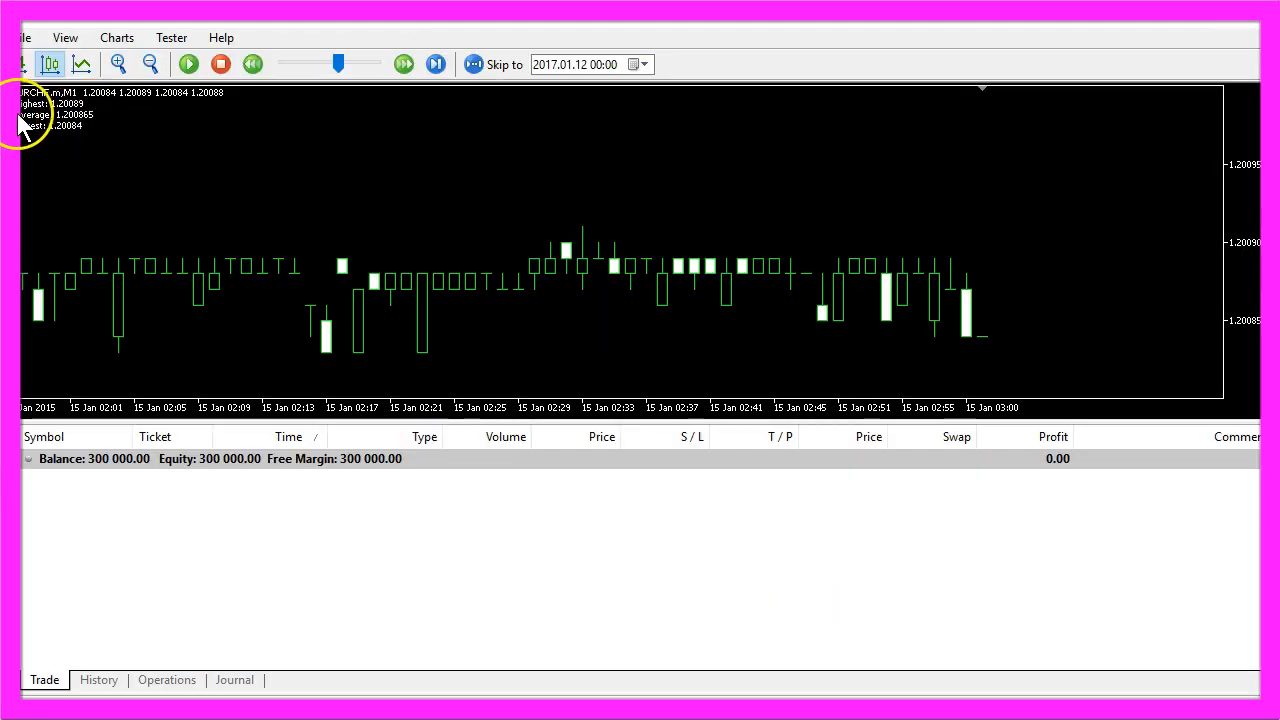
mouse_move(95, 125)
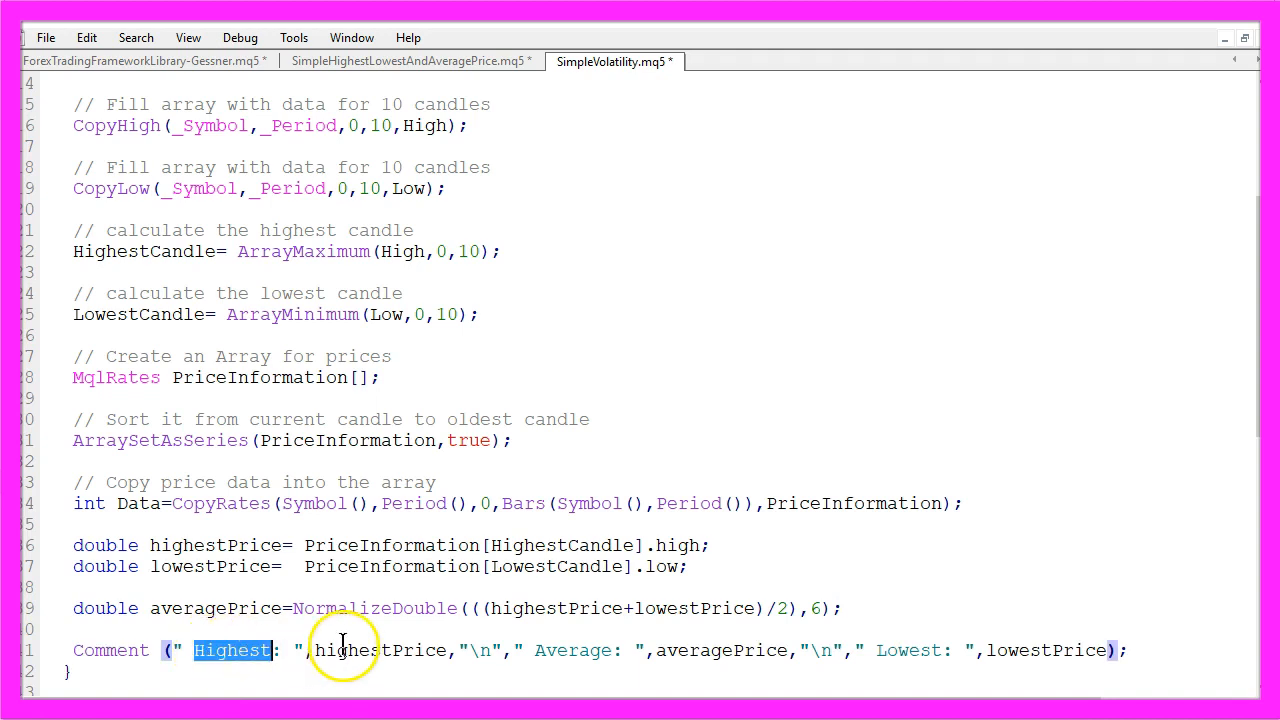
- Highlight the 'Highest' label in the Comment output text
double_click(572, 650)
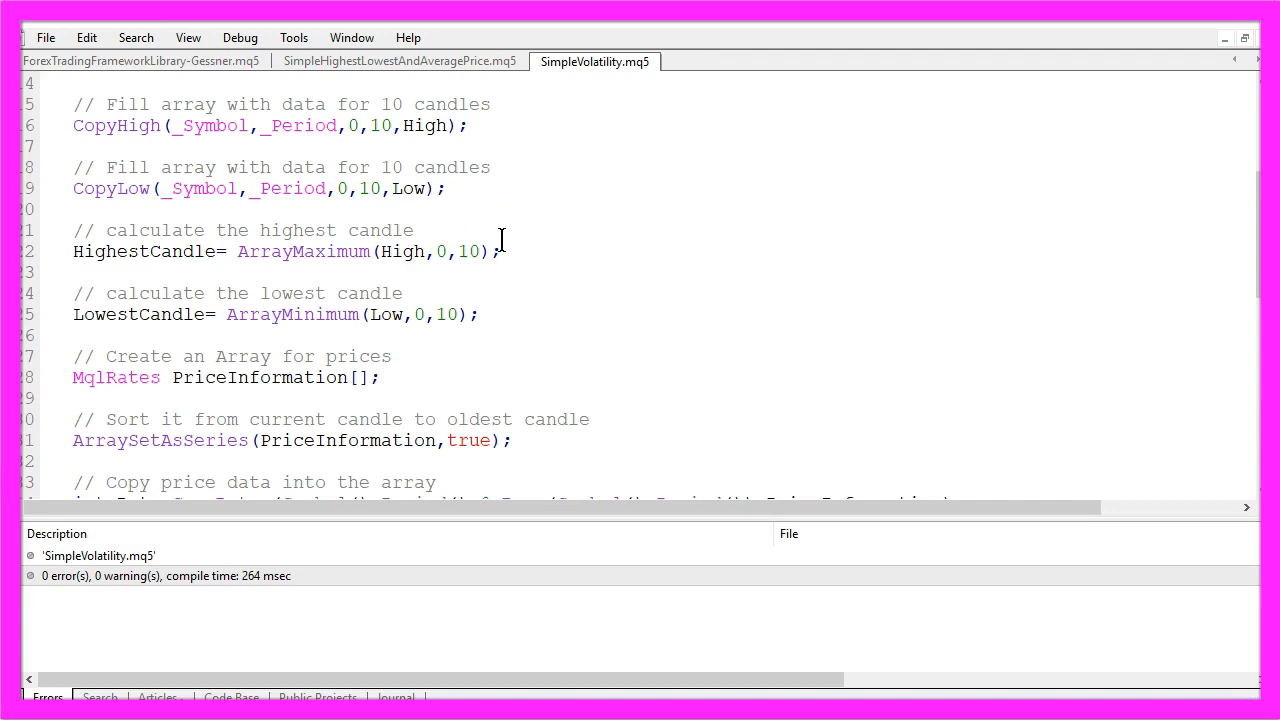
- Enable the editor toolbar from the View menu and switch to the MetaTrader 5 terminal
left_click(188, 37)
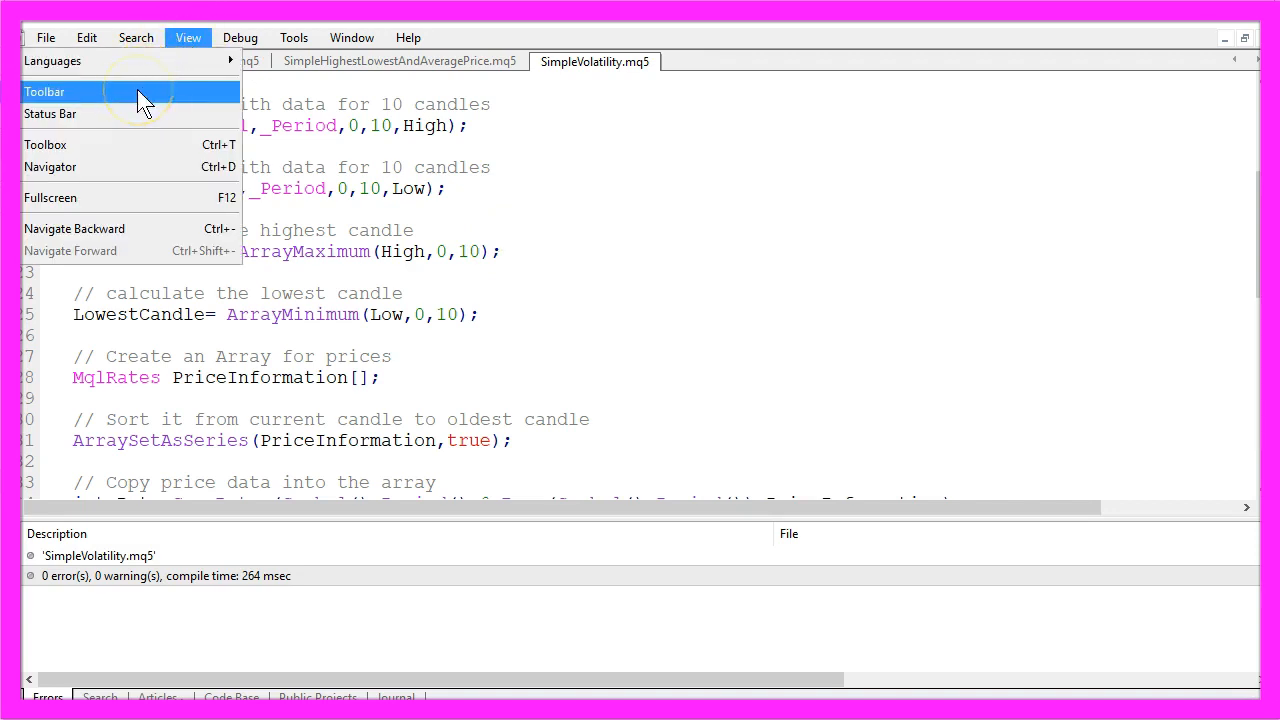
left_click(44, 91)
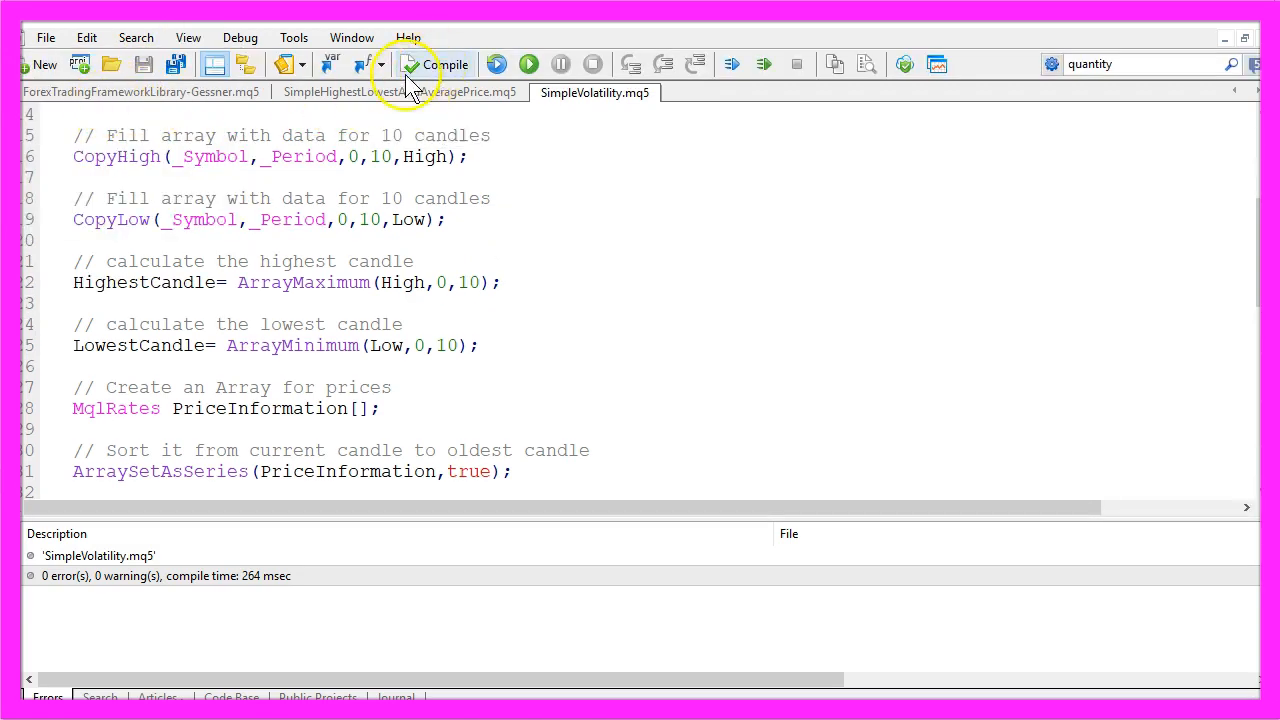
left_click(160, 575)
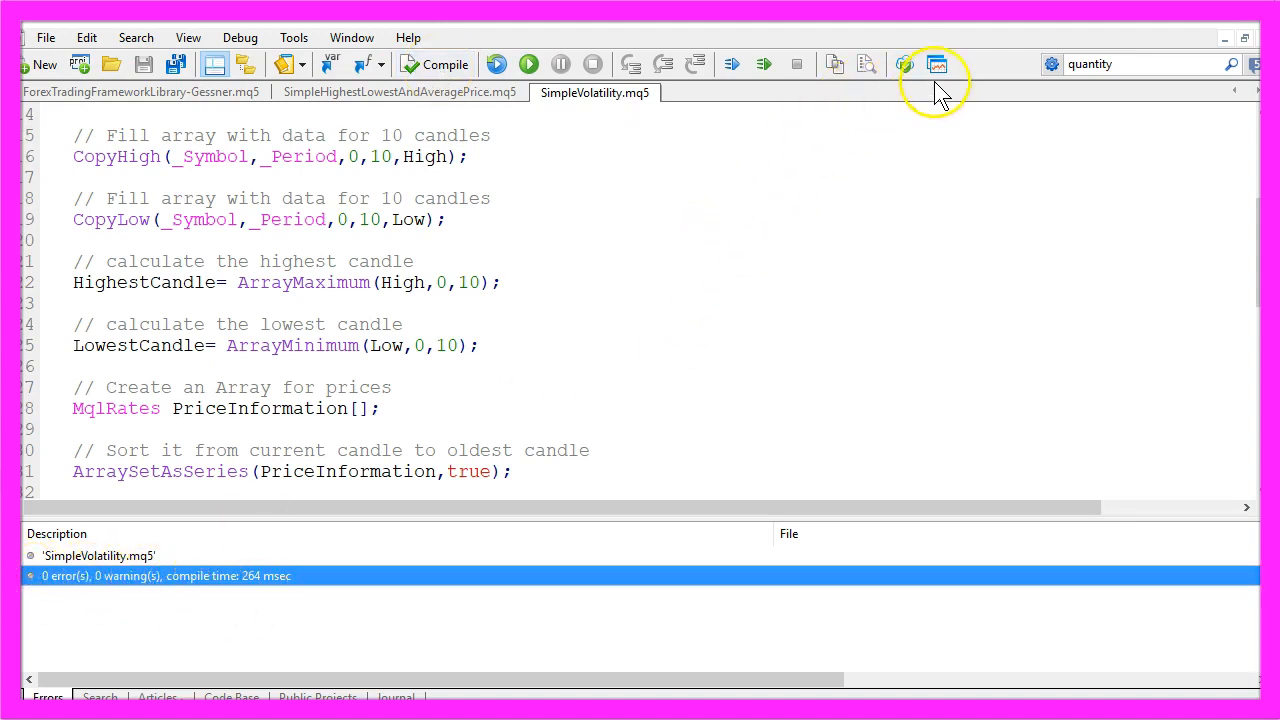
mouse_move(937, 64)
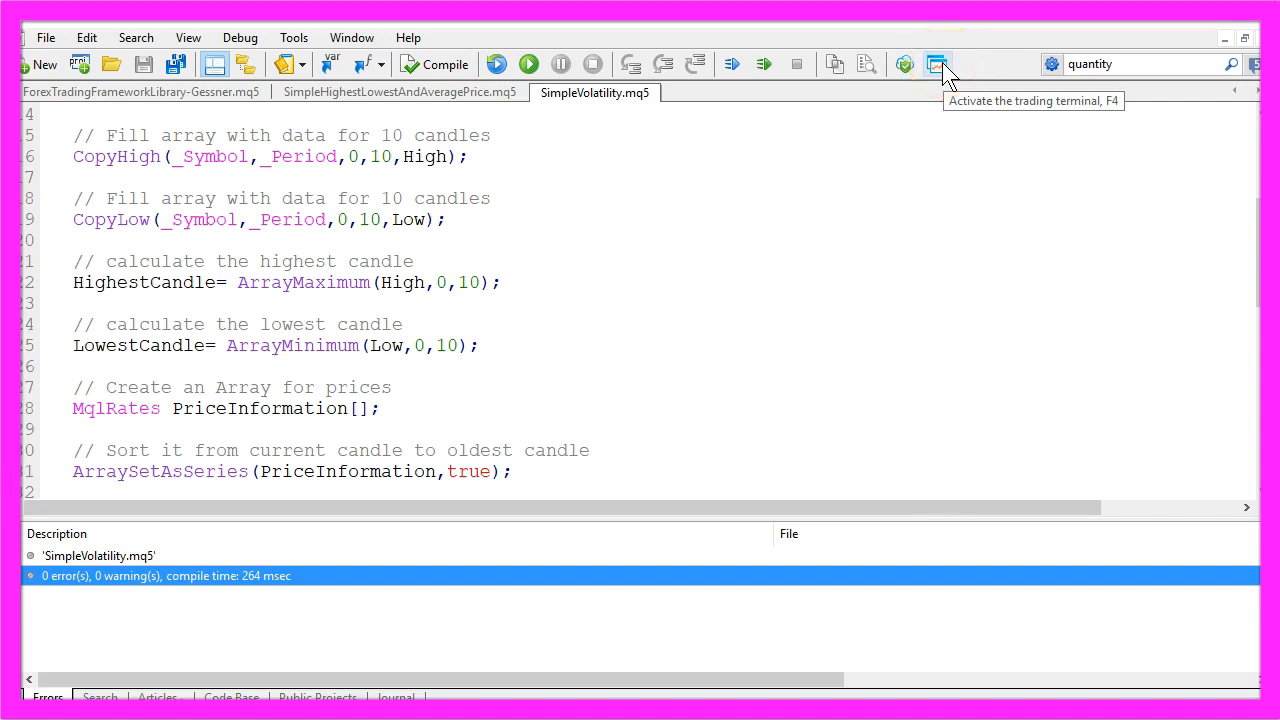
left_click(936, 64)
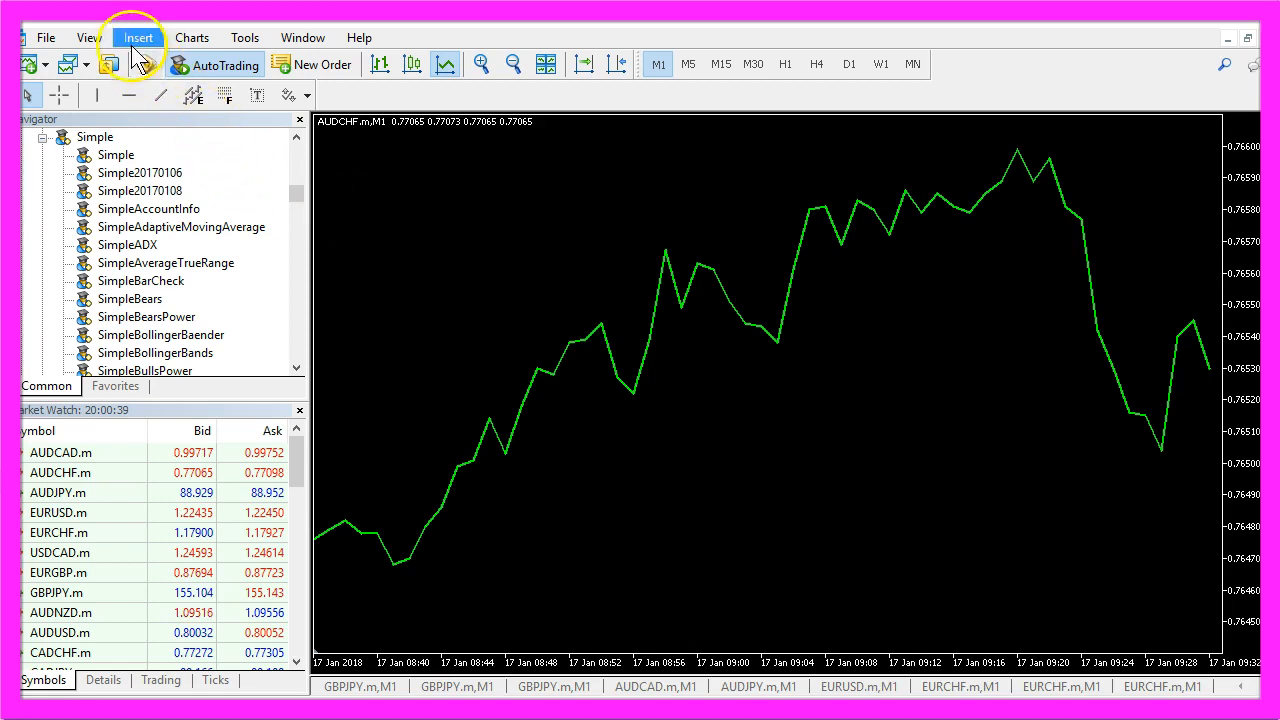
- Open the Strategy Tester from the terminal's View menu
left_click(89, 37)
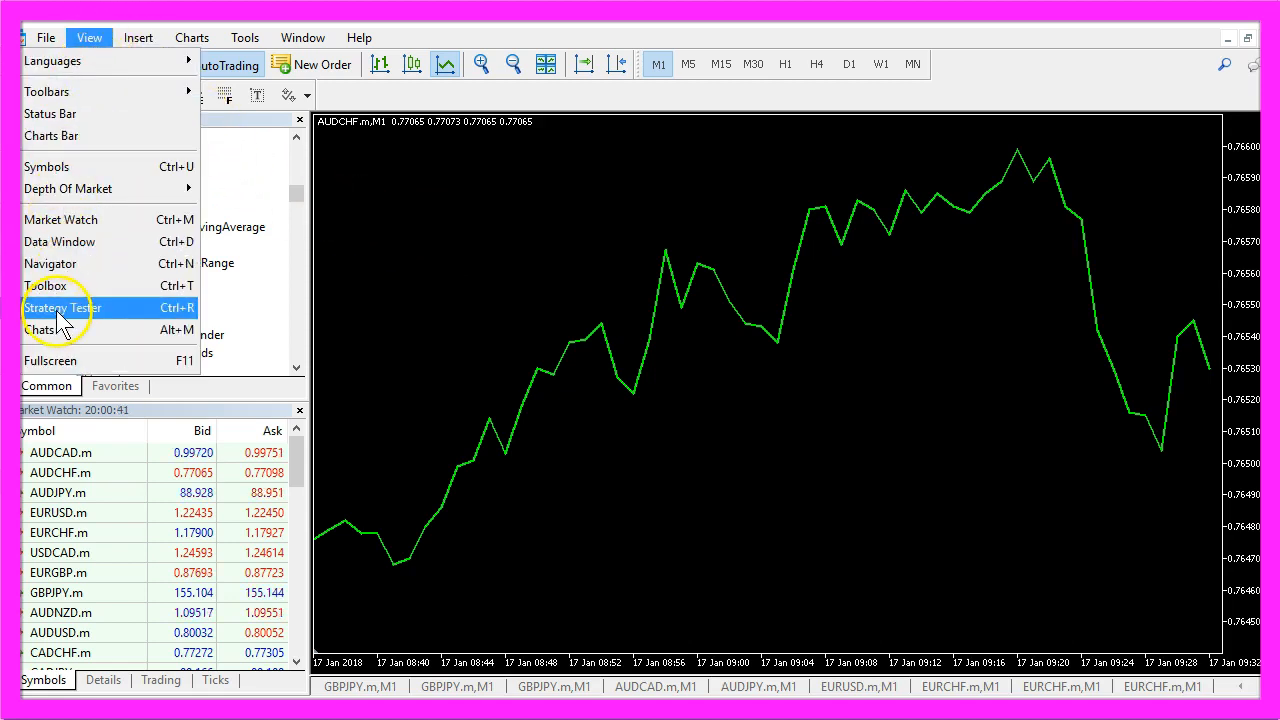
mouse_move(160, 315)
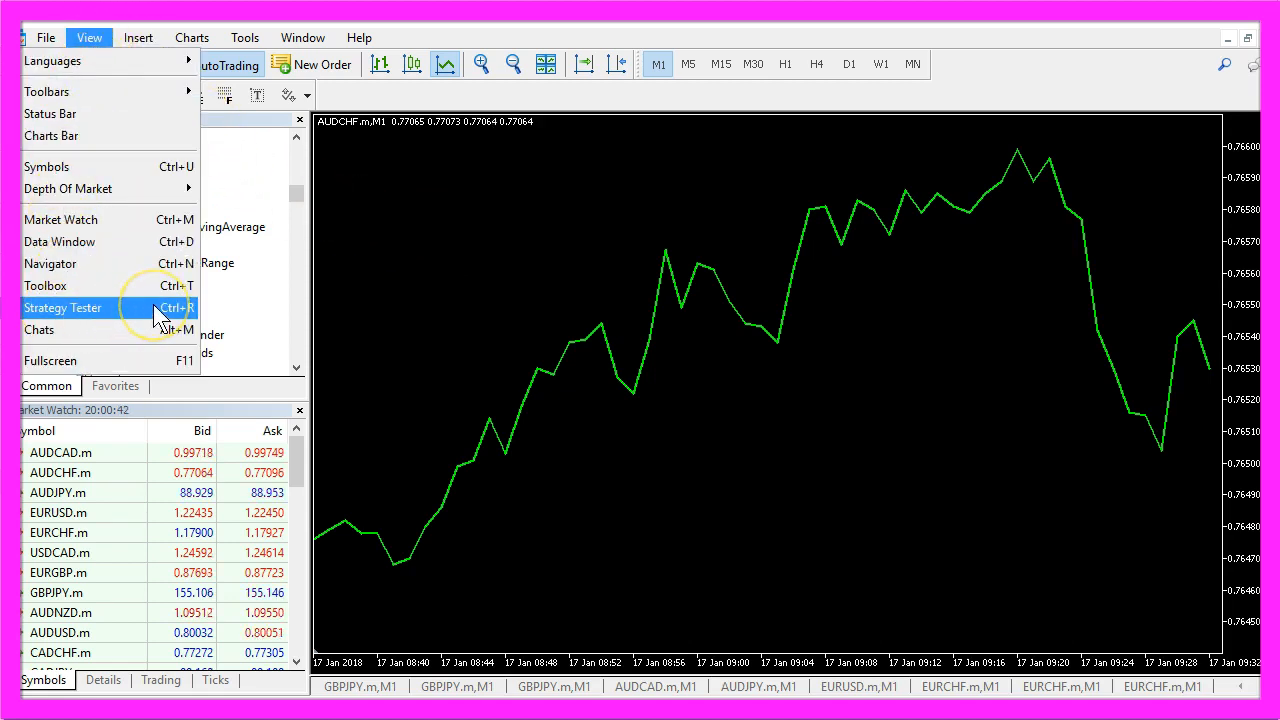
left_click(62, 307)
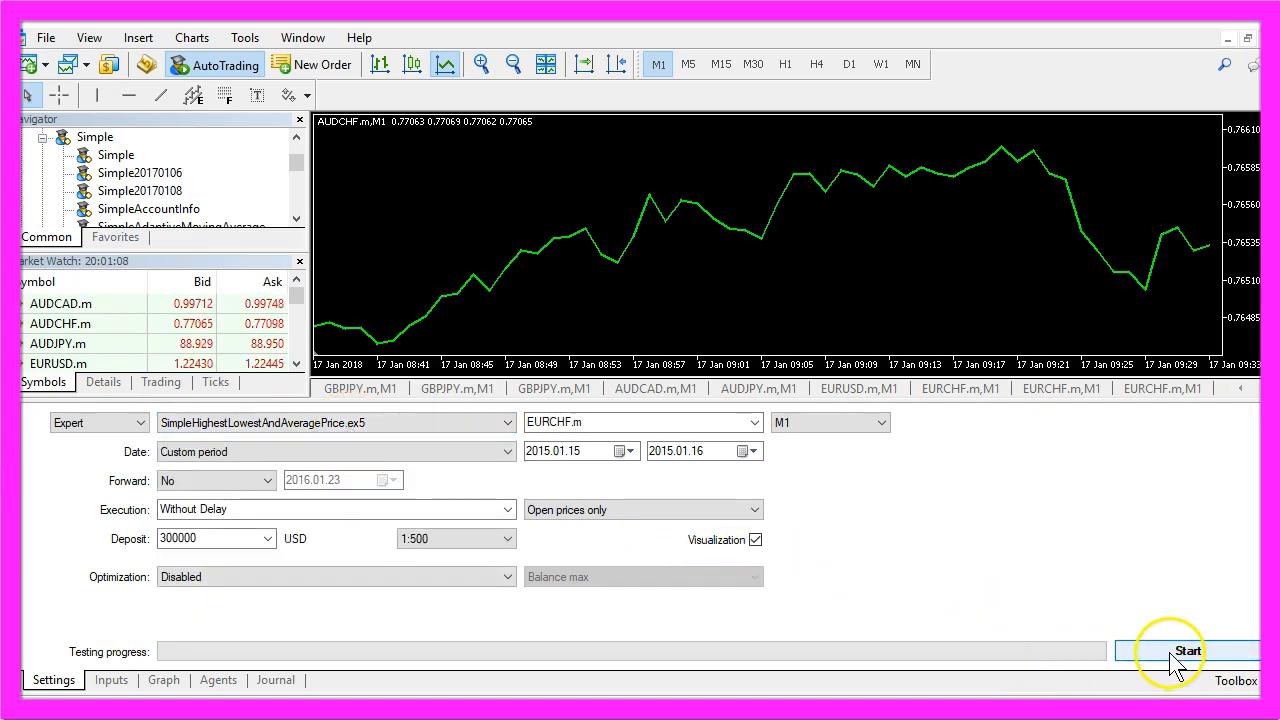
- Start the visual backtest on EURCHF M1 and view the highest, average and lowest price comment
left_click(1188, 651)
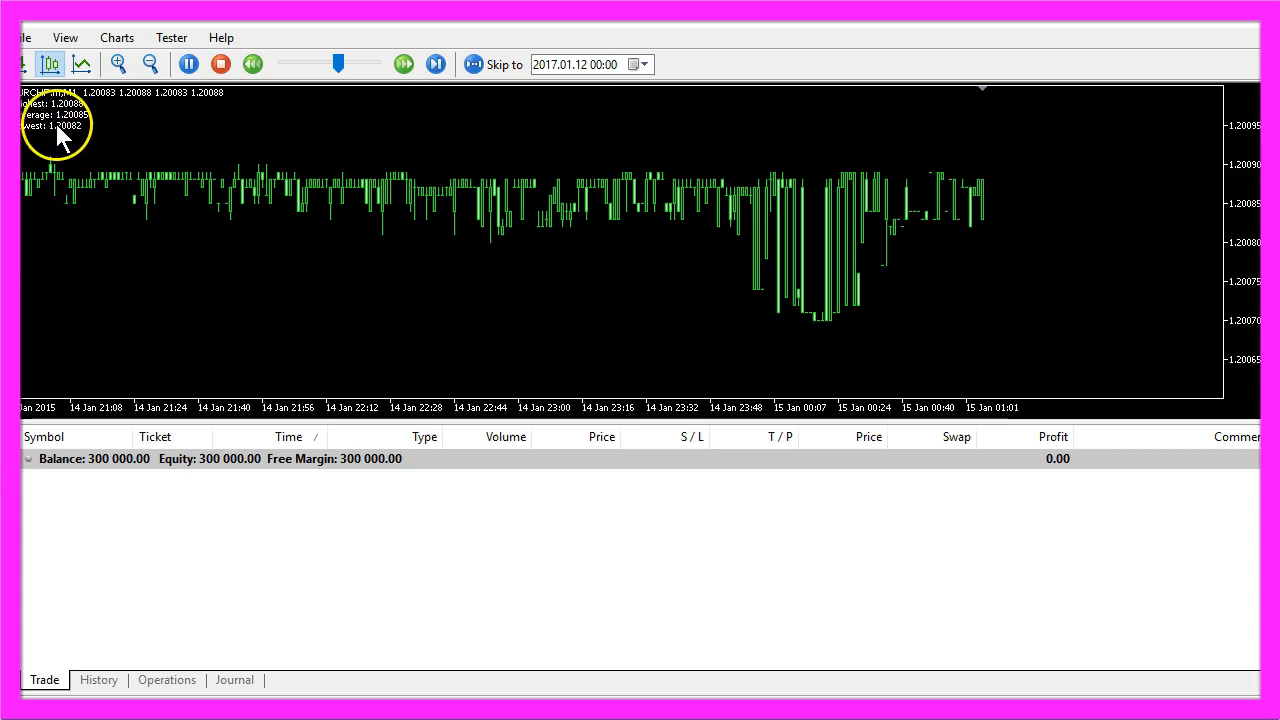
left_click(435, 64)
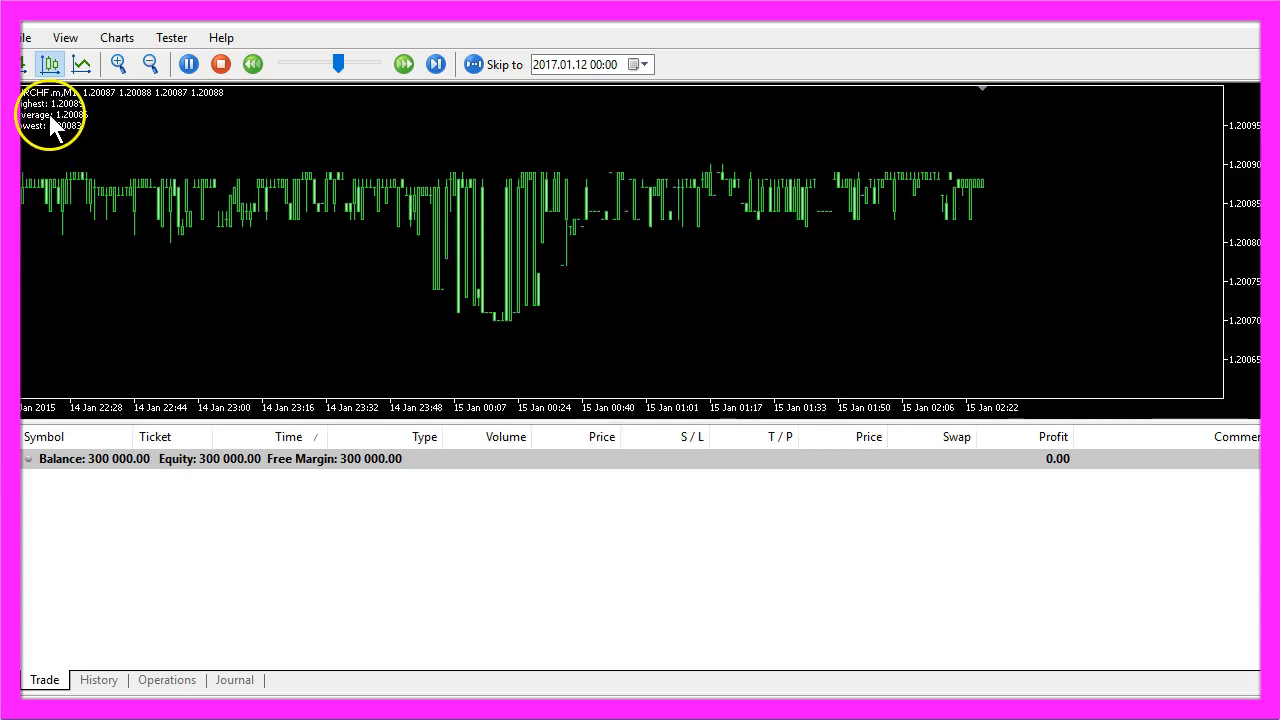